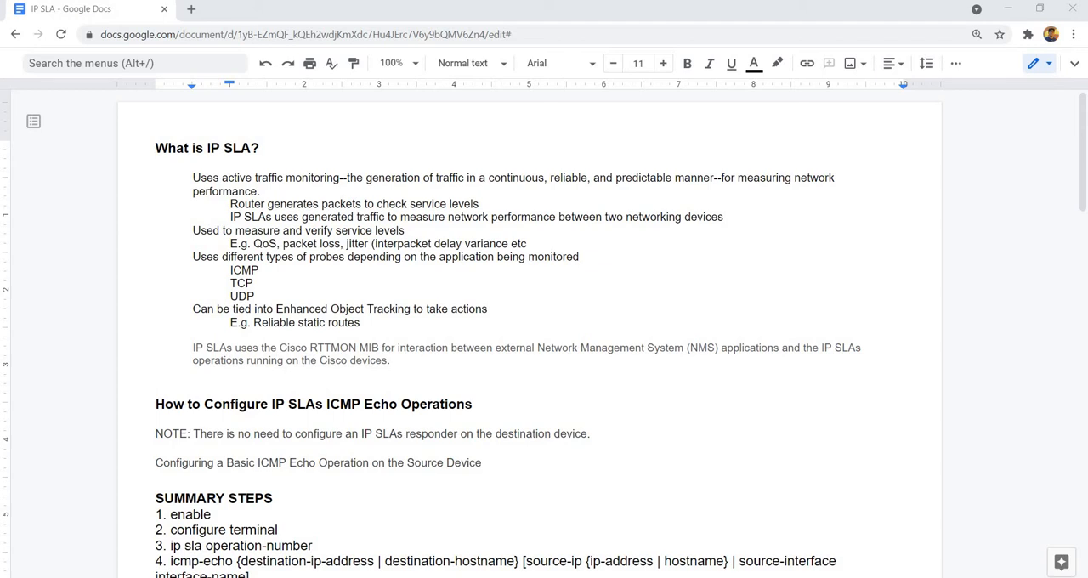
Restore the IP SLA notes to normal editing view with title and toolbar visible.
click(271, 218)
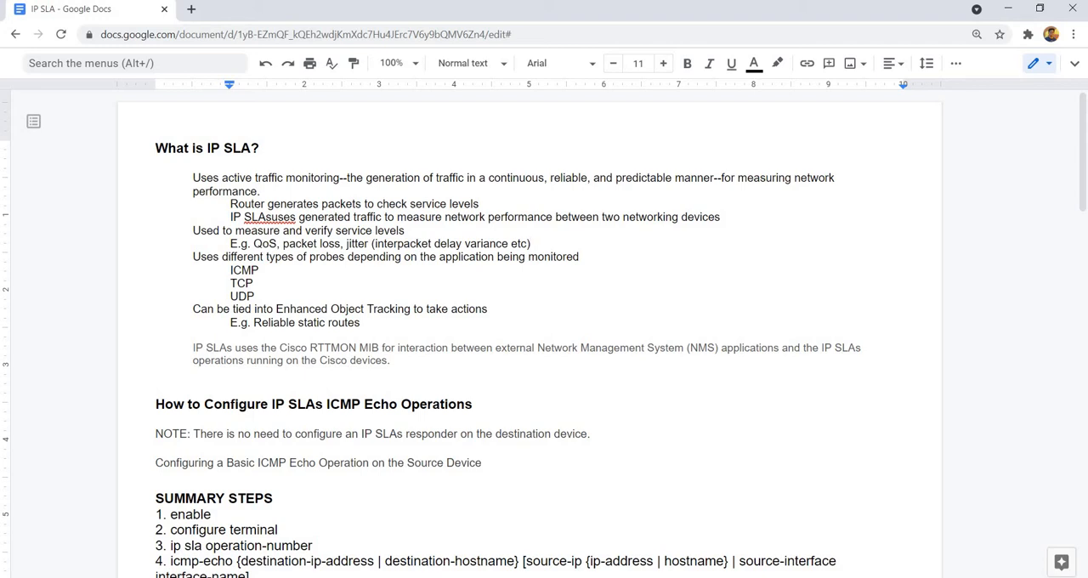
drag(230, 85, 153, 85)
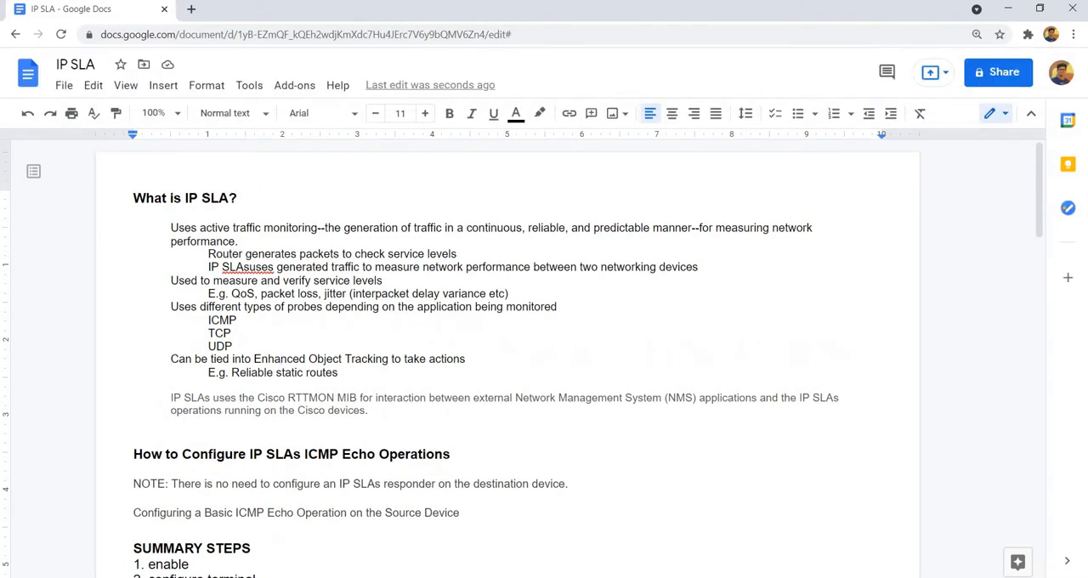
click(116, 112)
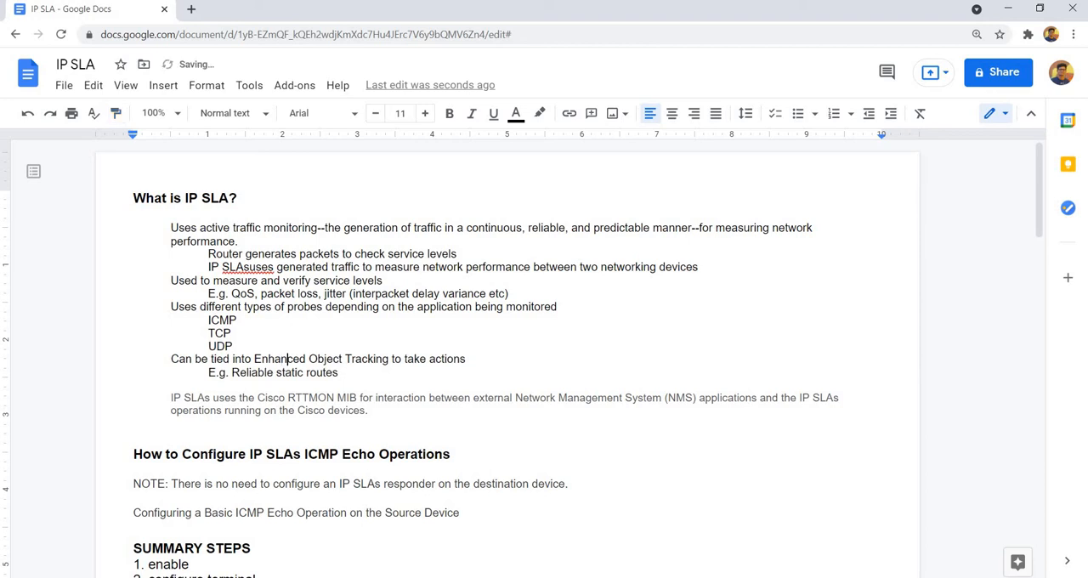
drag(170, 398, 367, 410)
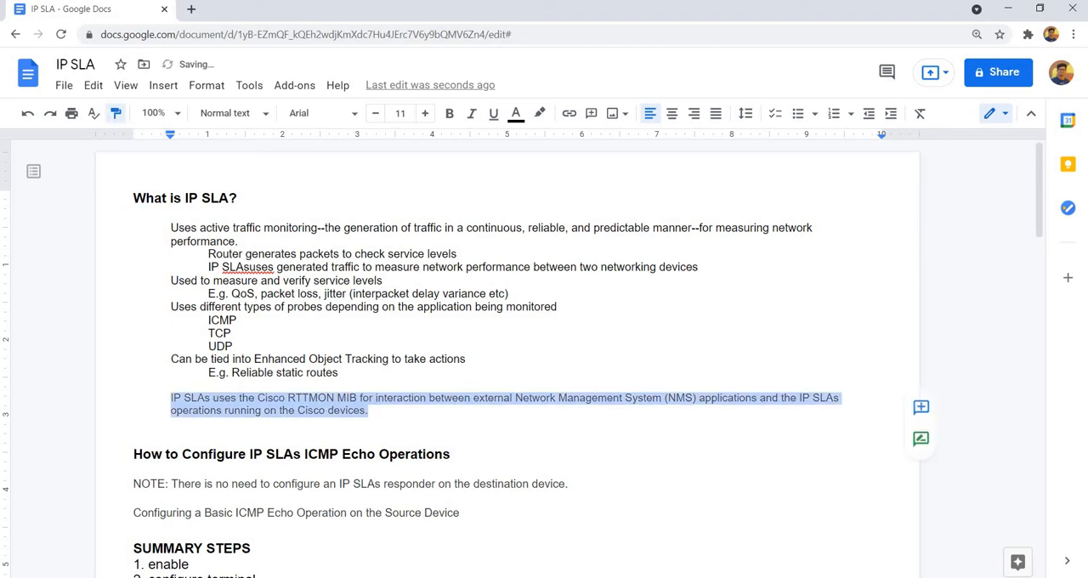
click(377, 411)
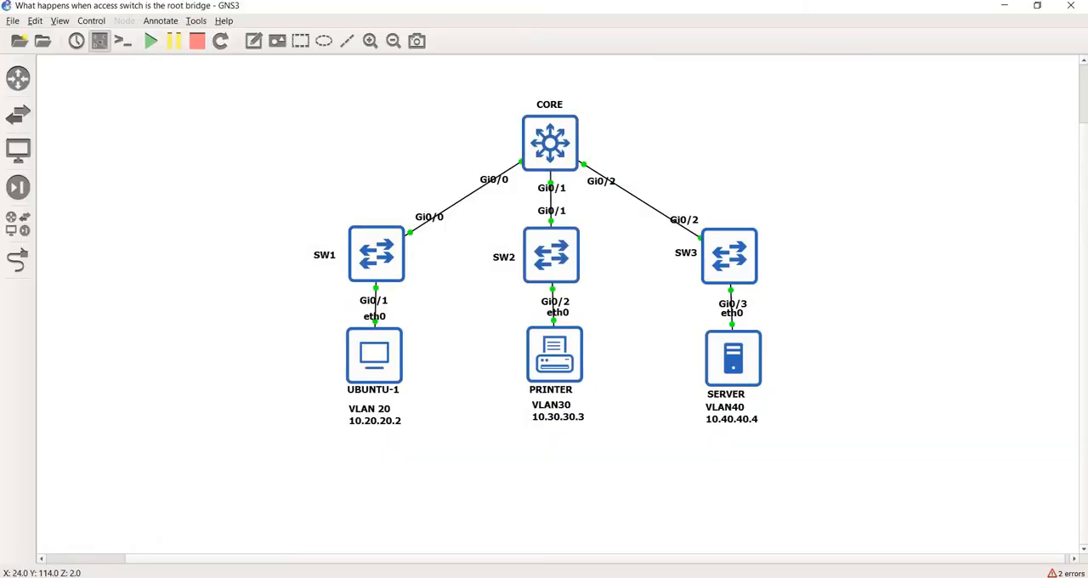
click(376, 253)
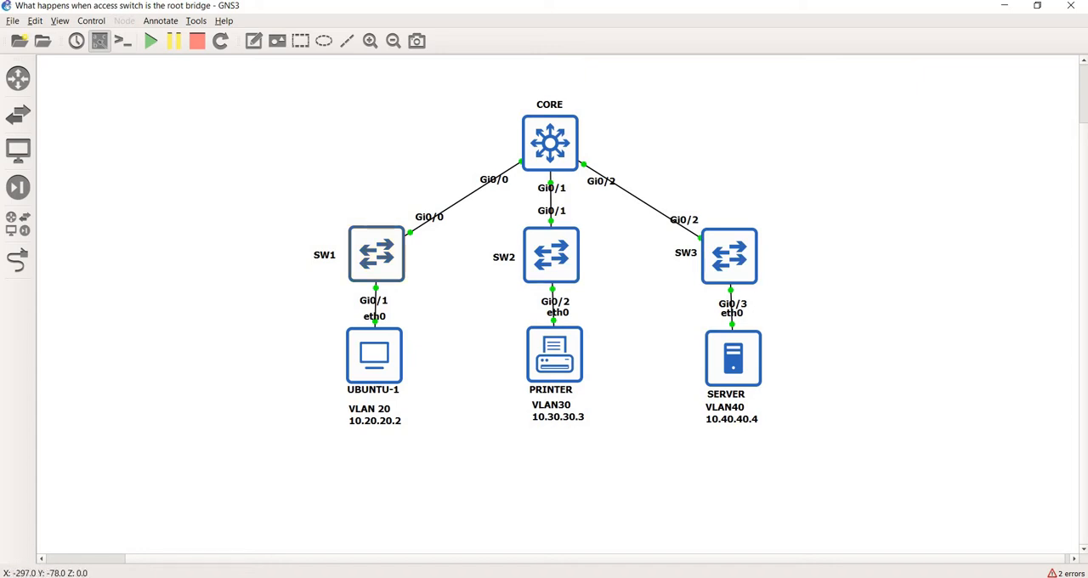
click(375, 253)
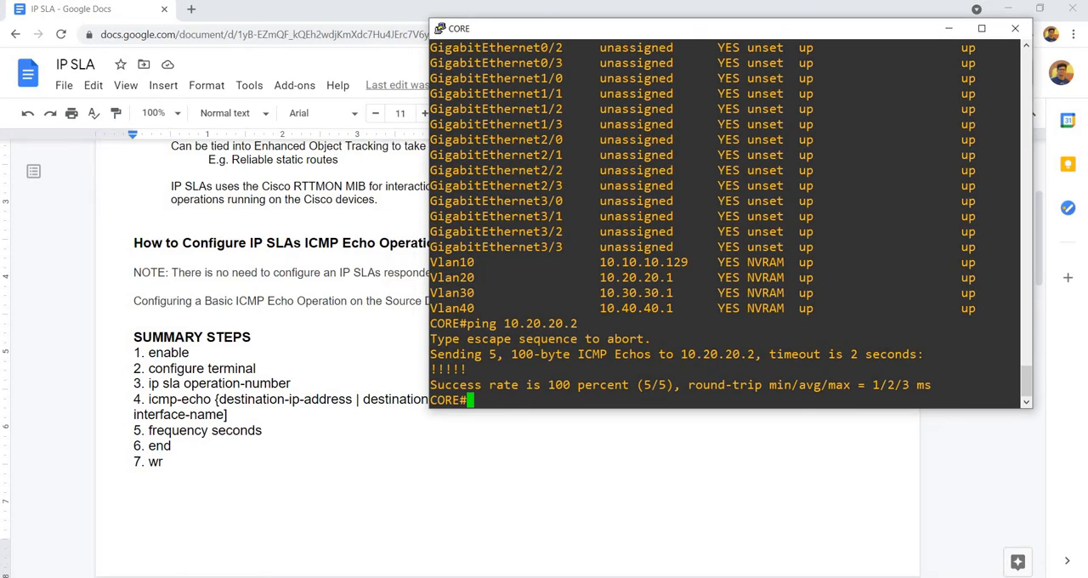
Confirm UBUNTU-1 holds 10.20.20.2 and ping it from CORE, then start 'ping 10.10.10.129'.
text(show)
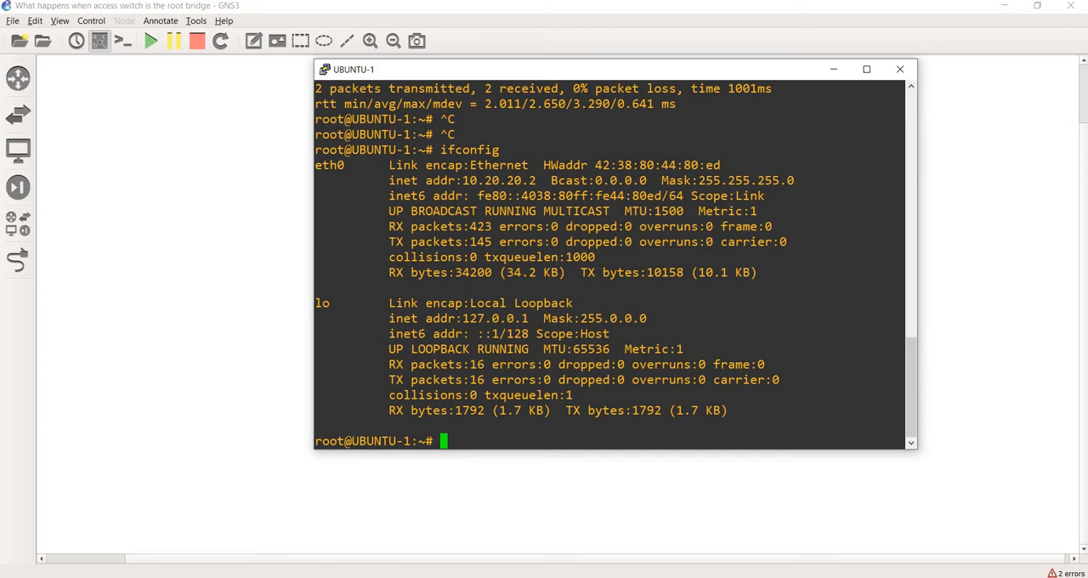
text(ping 10.10.10.129)
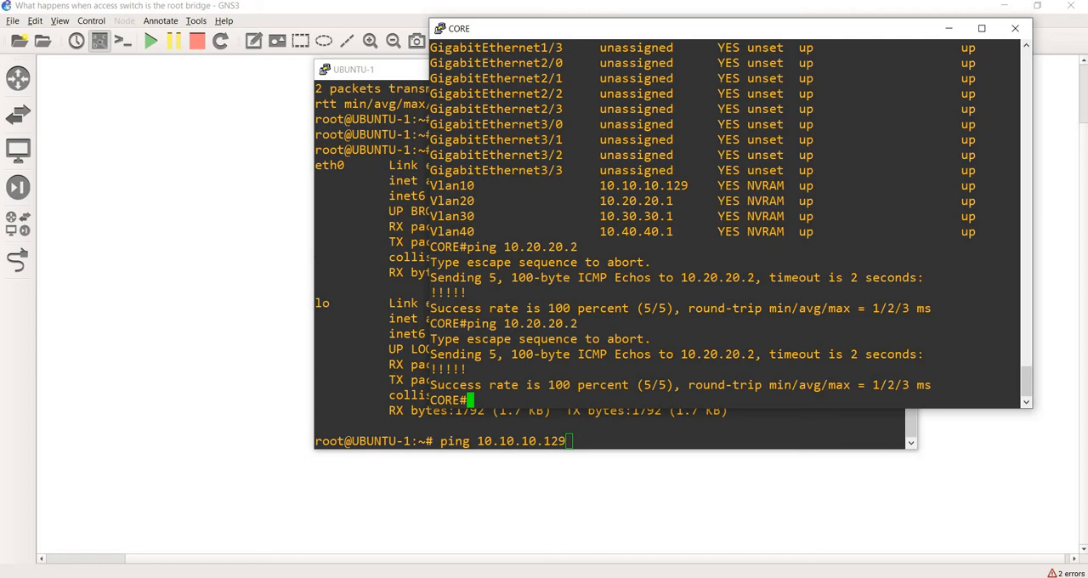
From UBUNTU-1, ping CORE's VLAN 20 address with zero packet loss.
double_click(636, 201)
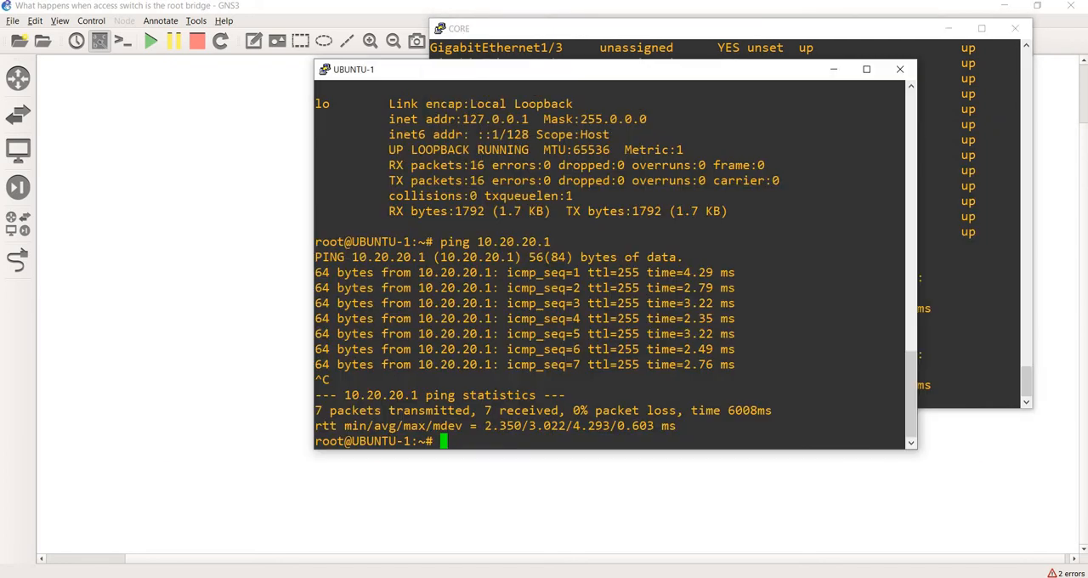
text(ping 10.10.10.129)
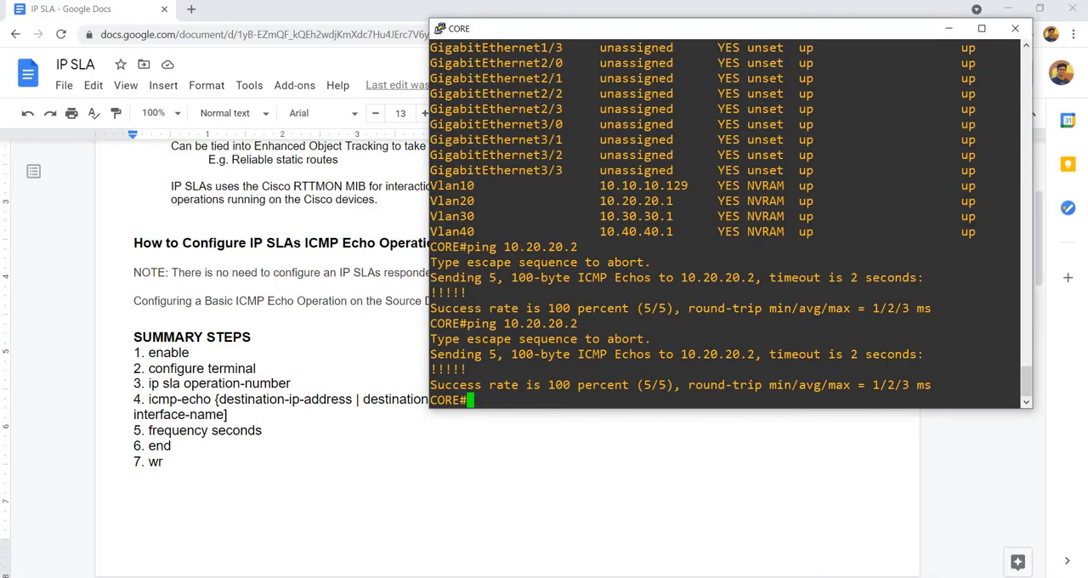
List the IP SLA section of CORE's running configuration with 'show run | begin ip sla'.
text(show run |)
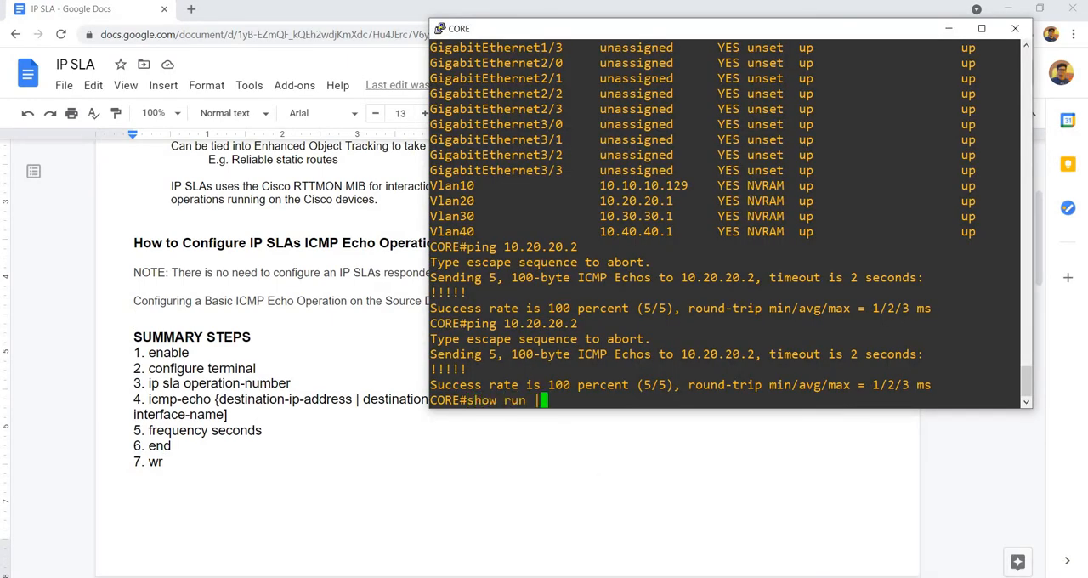
text(begin)
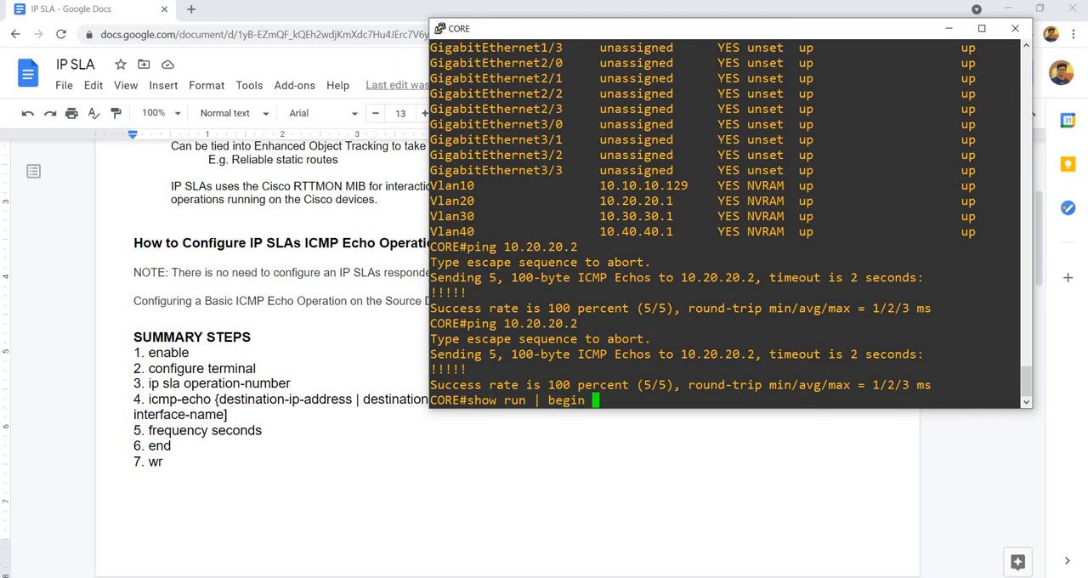
text(ip sla)
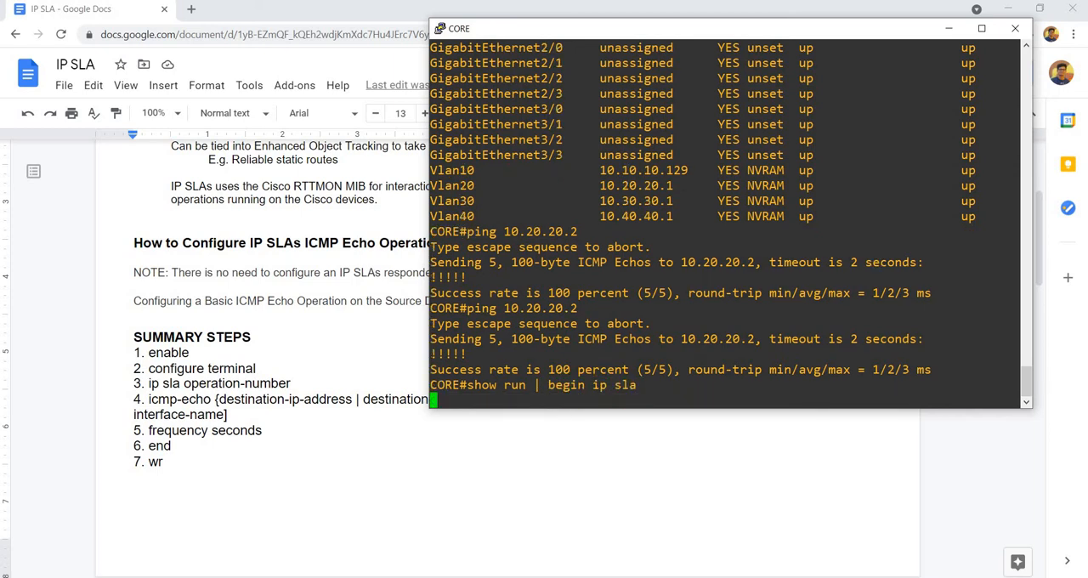
key(enter)
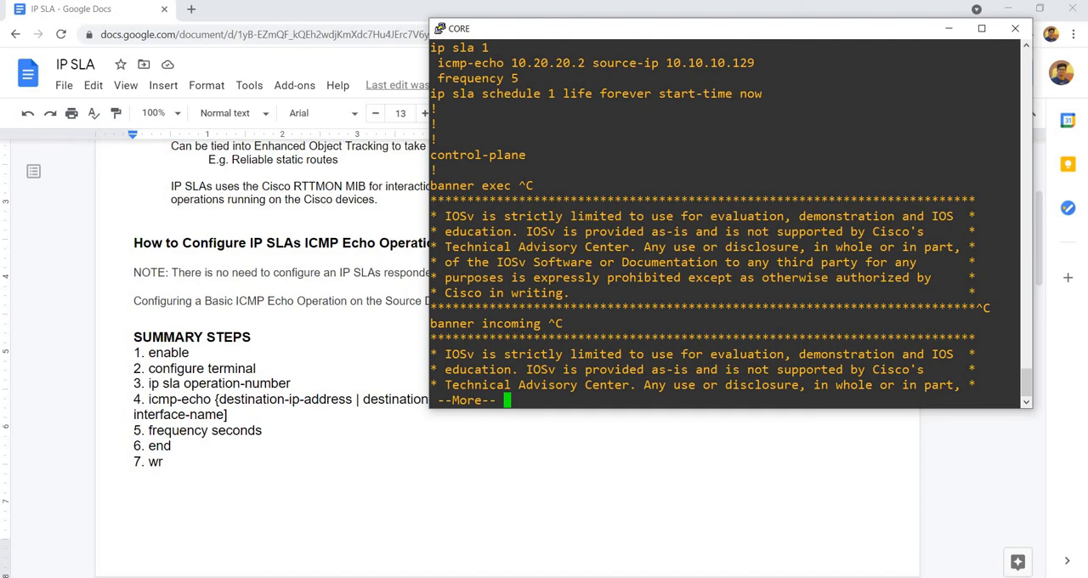
key(space)
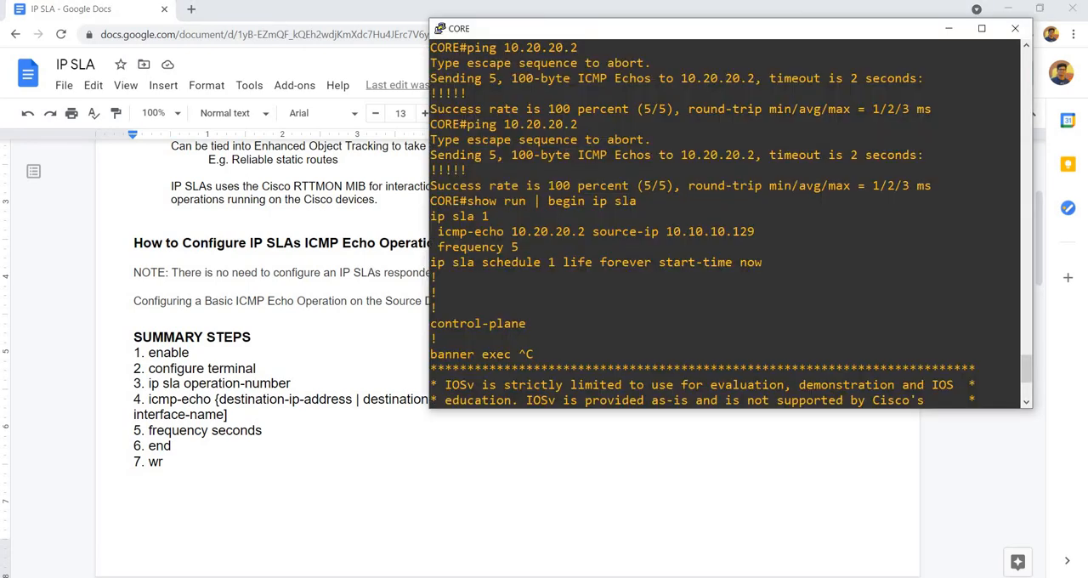
In config mode, remove IP SLA 1 and begin defining IP SLA 100 as an ICMP echo.
text(c)
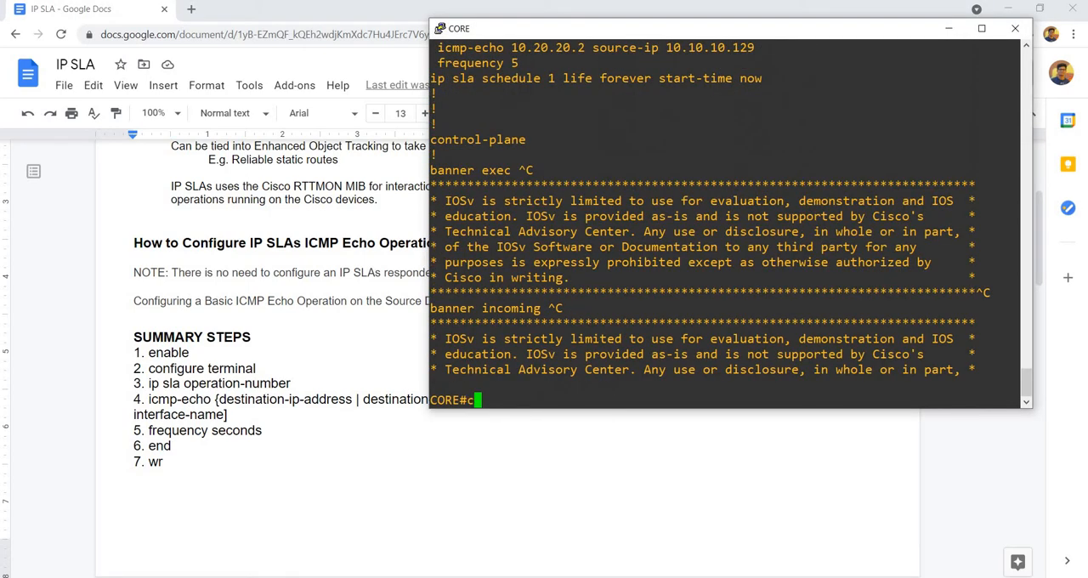
text(conf t)
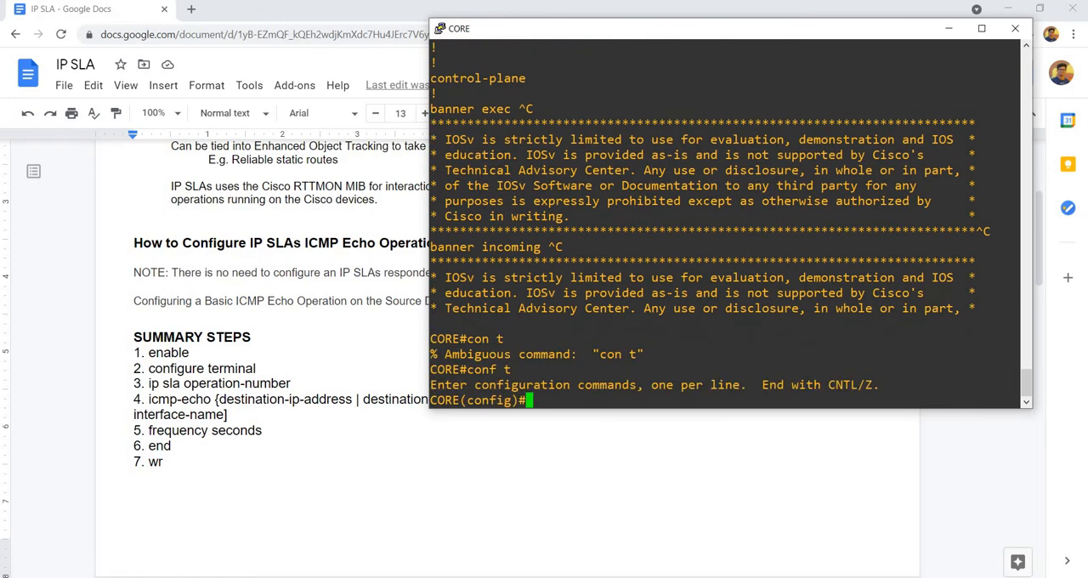
text(no ip sla)
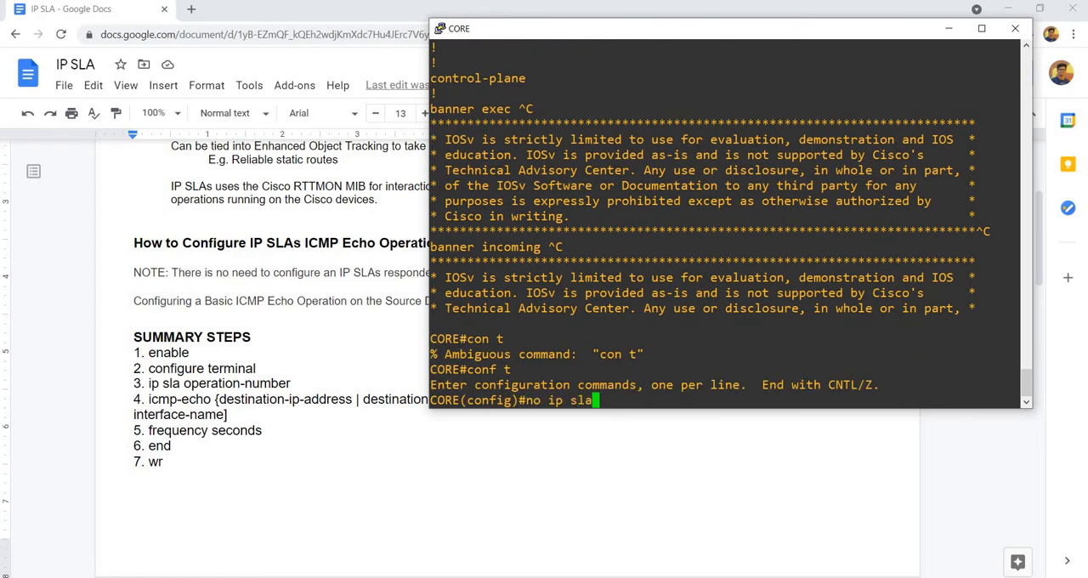
text(1)
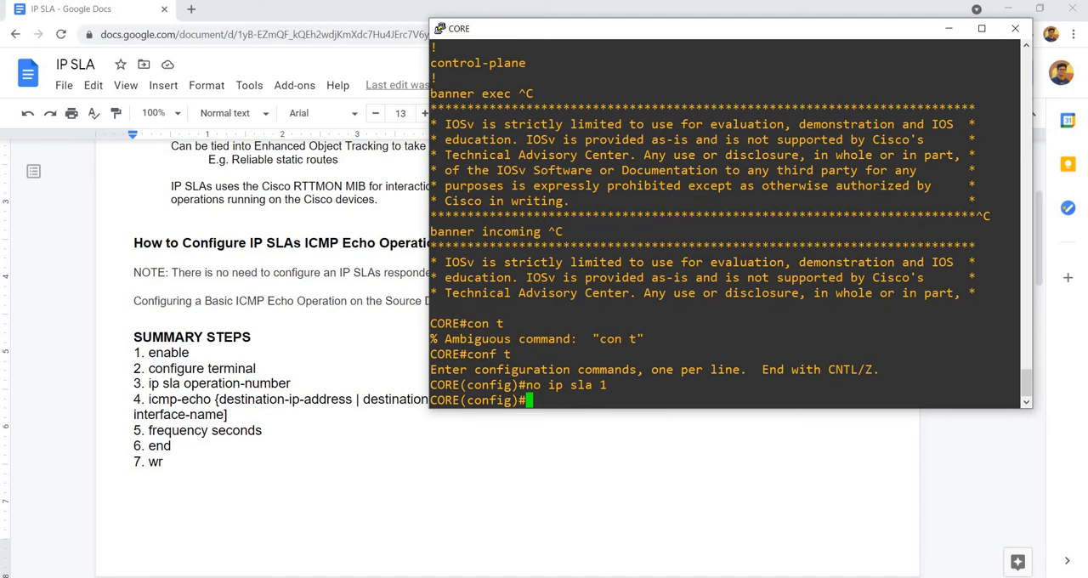
text(ip sla)
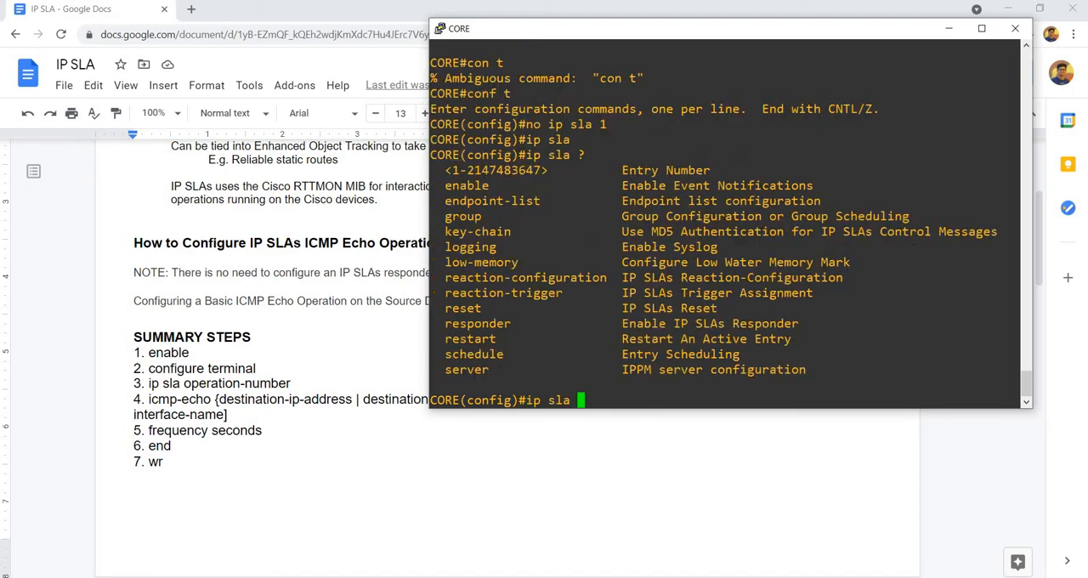
text(100)
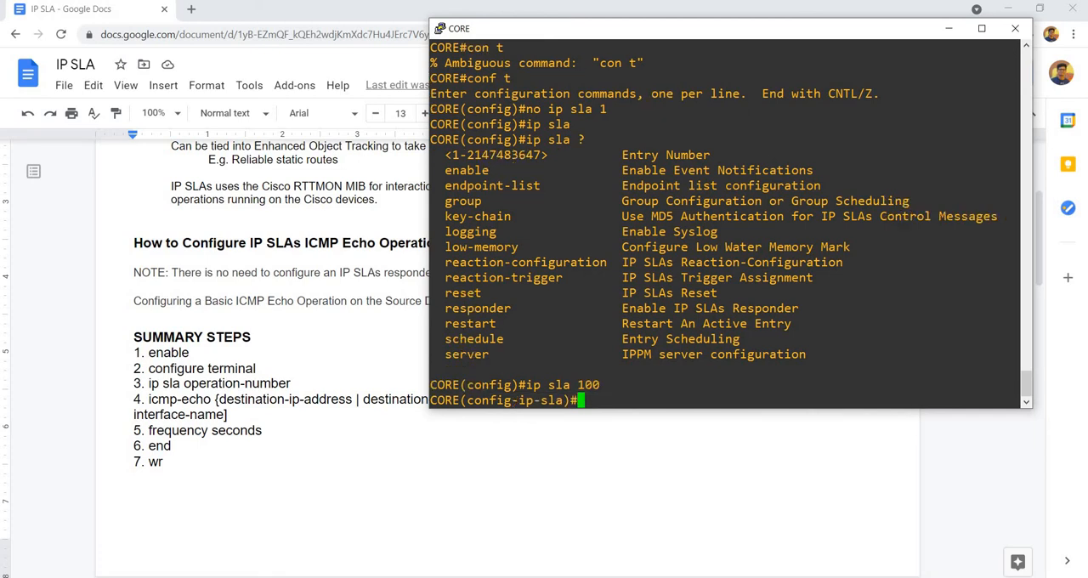
text(icmp-echo)
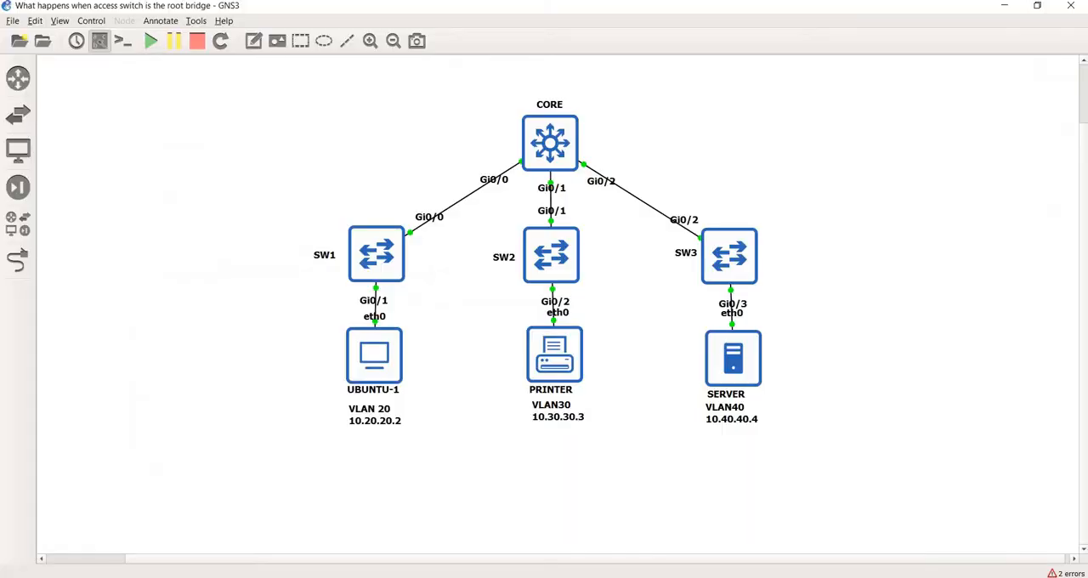
Define IP SLA 100 as an ICMP echo to 10.20.20.2 sourced from 10.10.10.129.
text(icmp-echo 10.20)
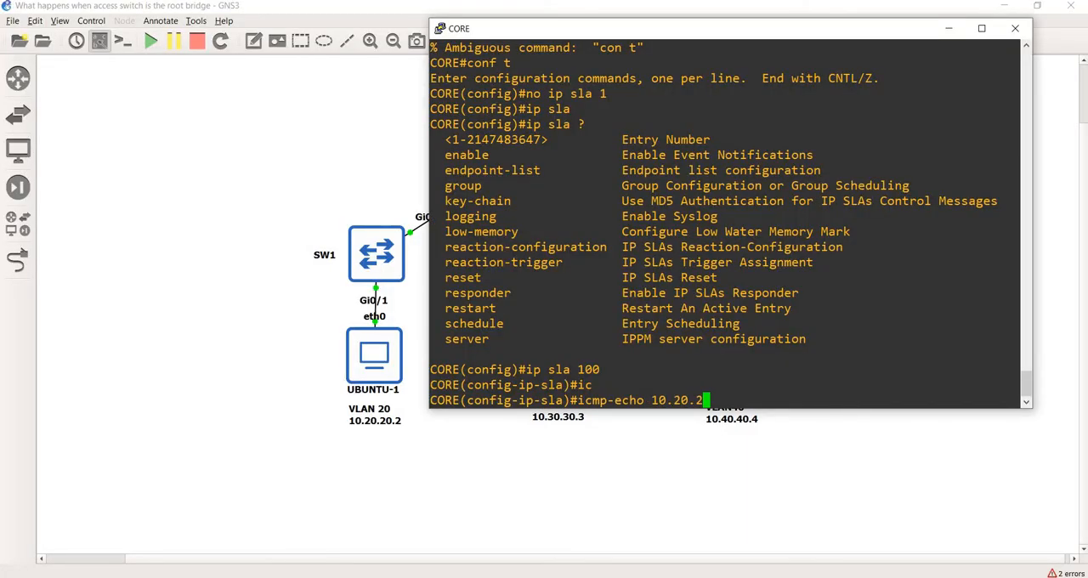
text(.2)
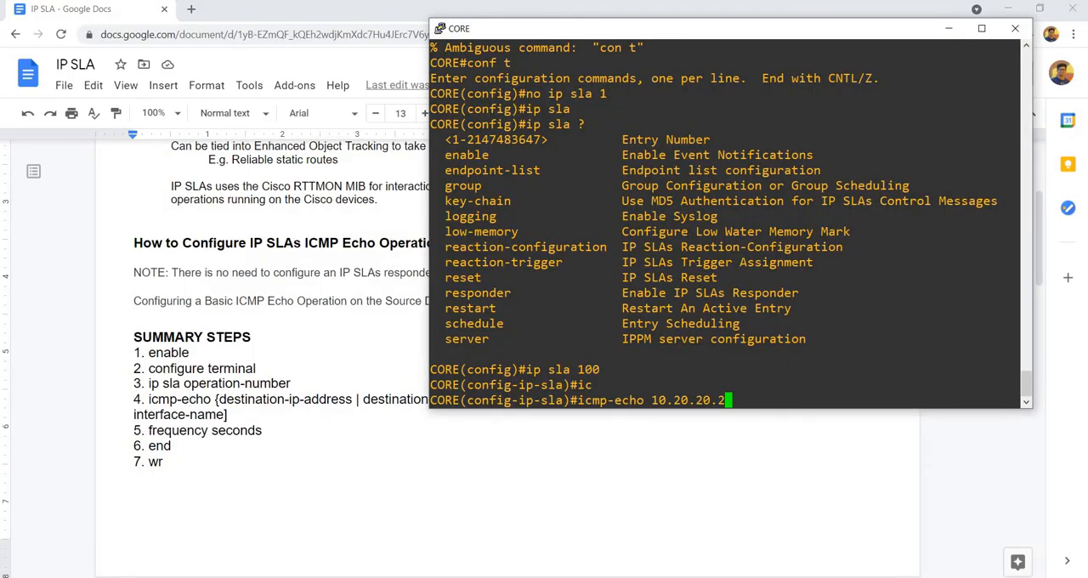
text(?)
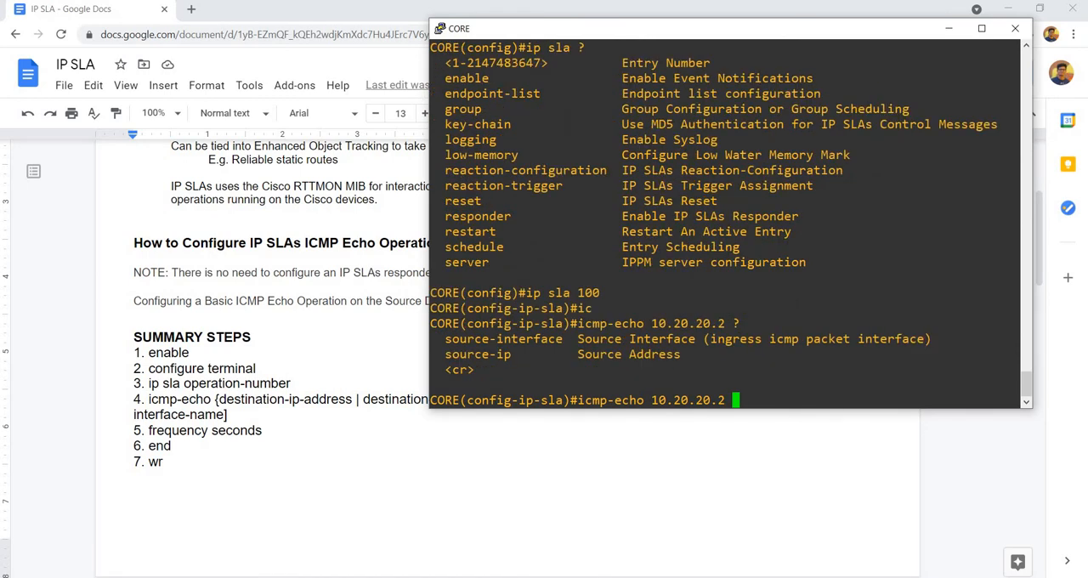
text(source-ip 10.10.10.129)
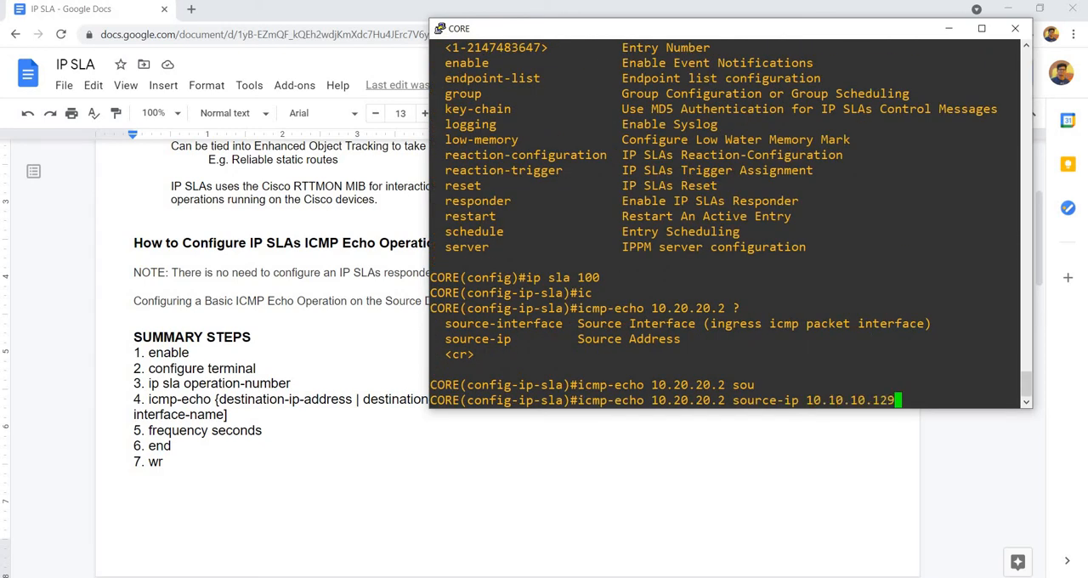
text(?)
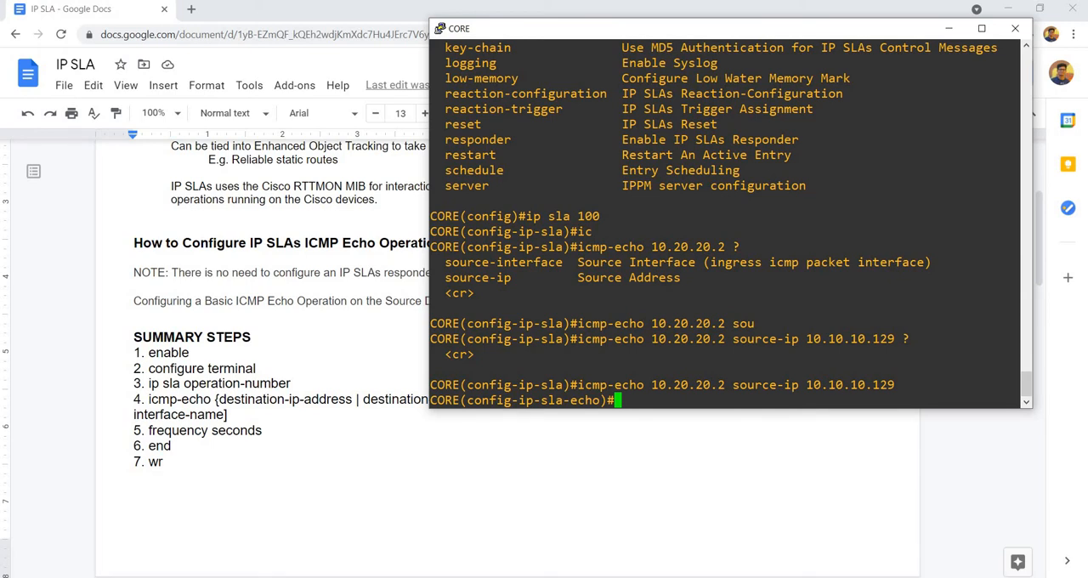
Set the probe frequency to 5 seconds, leave config mode and save with 'wr'.
text(frequency)
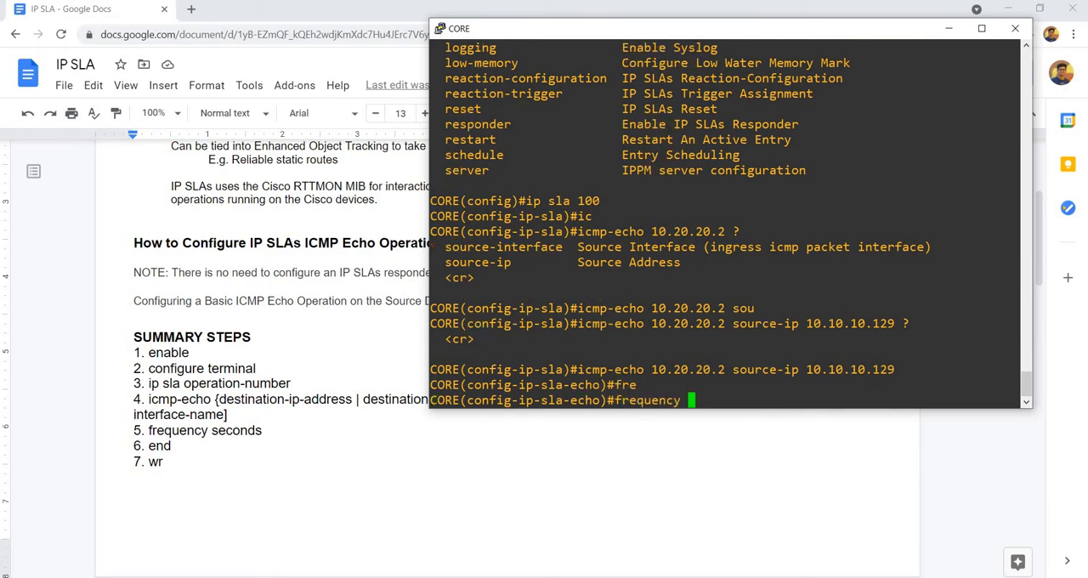
text(?)
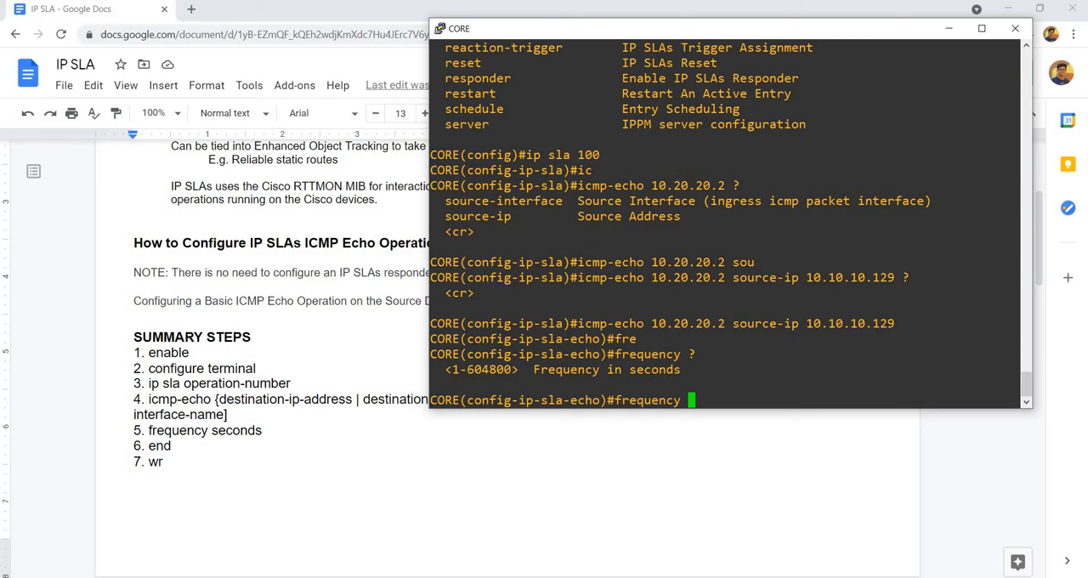
text(5)
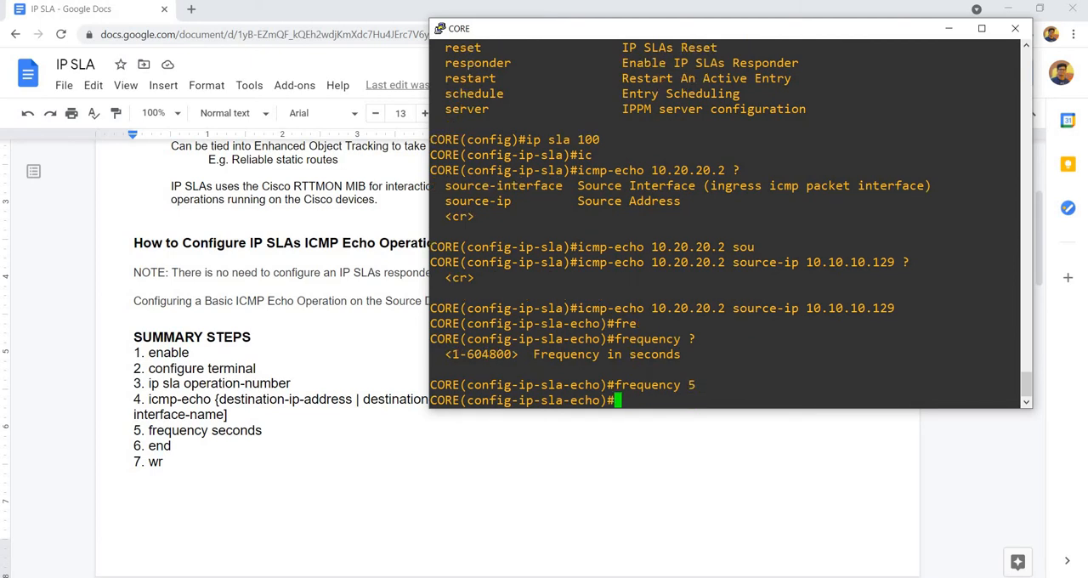
text(end)
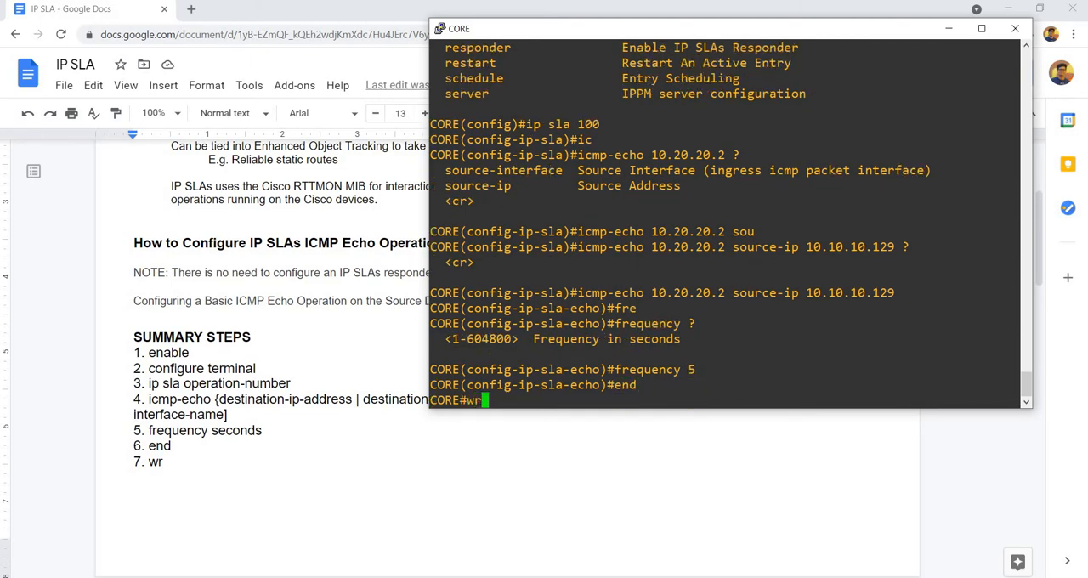
key(enter)
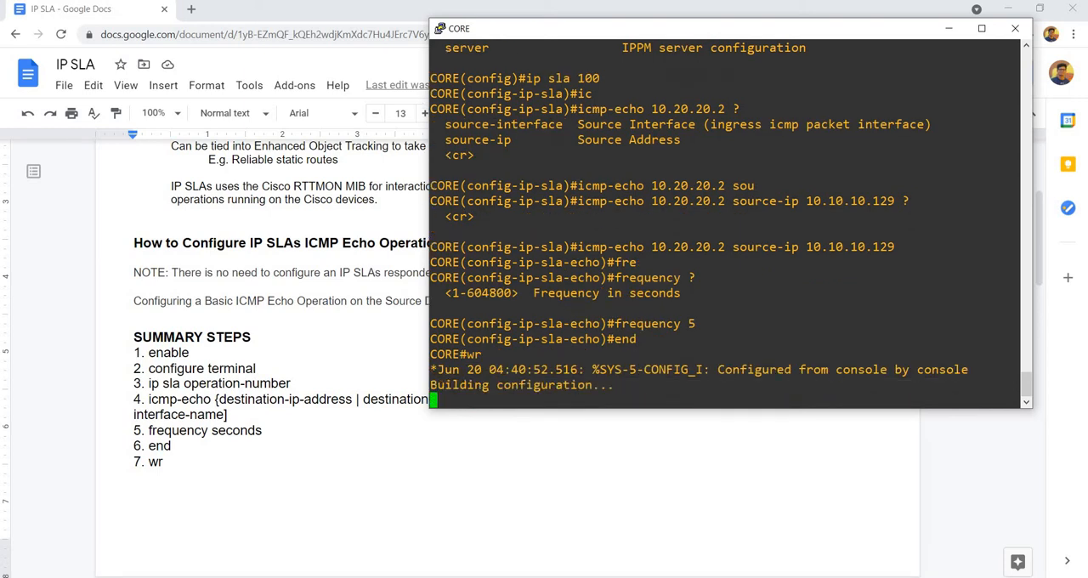
Review the scheduling steps in the IP SLA notes and return to the CORE console.
click(1013, 27)
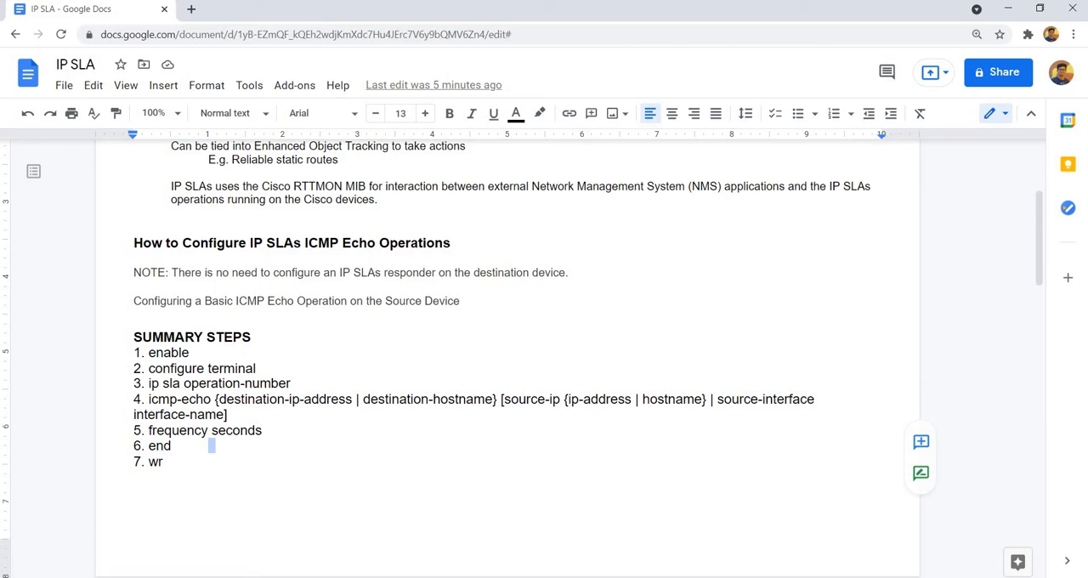
scroll(down, 3)
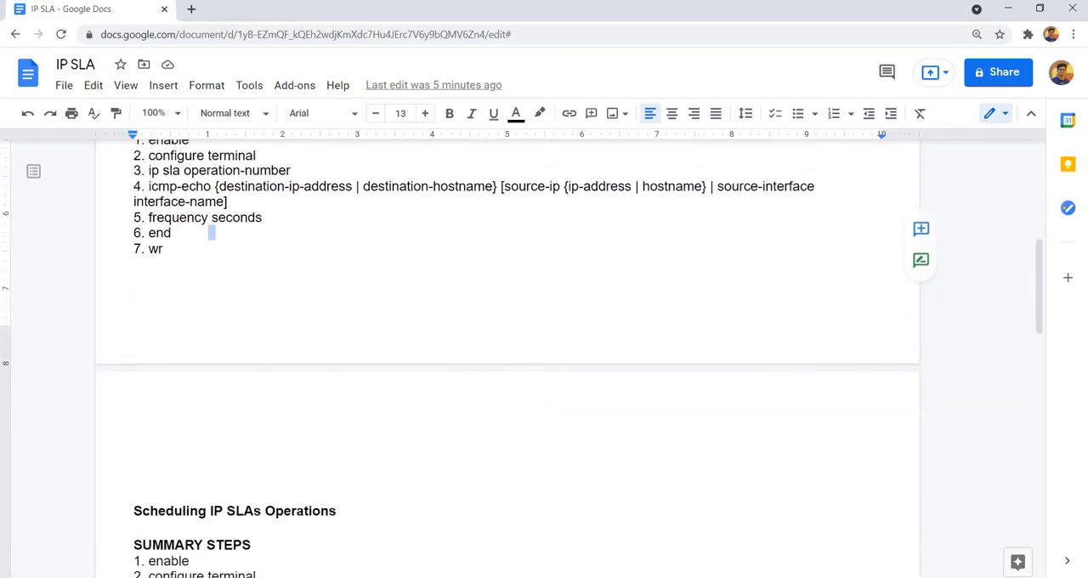
scroll(down, 3)
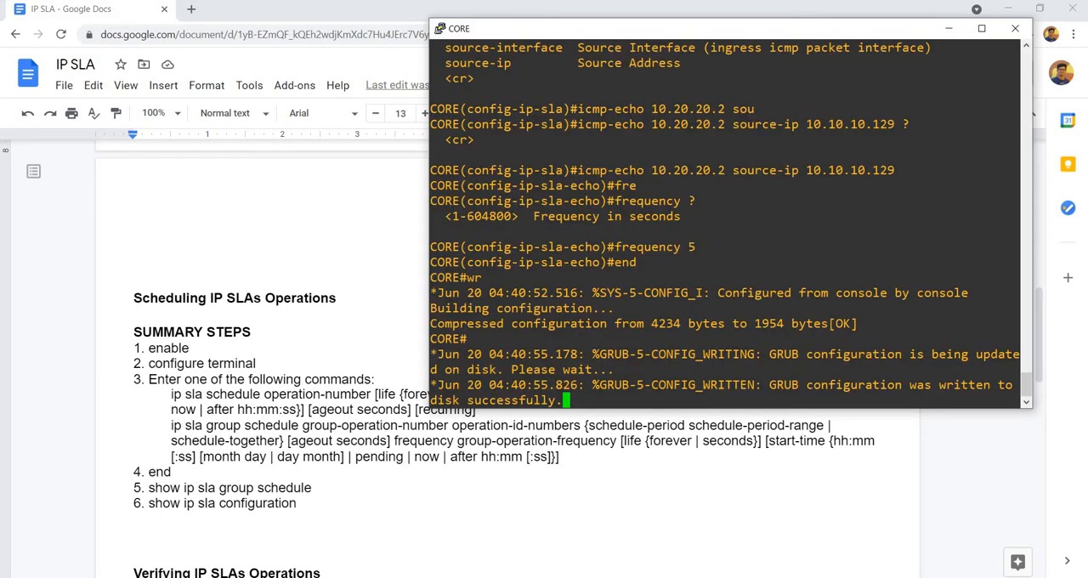
click(1015, 27)
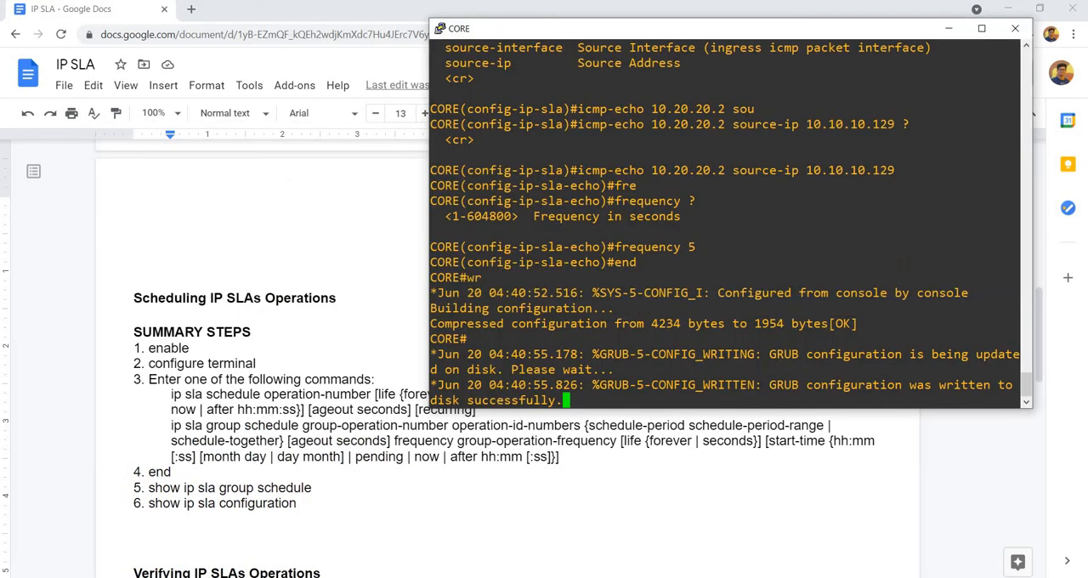
Re-enter config mode and explore the 'ip sla' options, checking the schedule command in the notes.
text(cond)
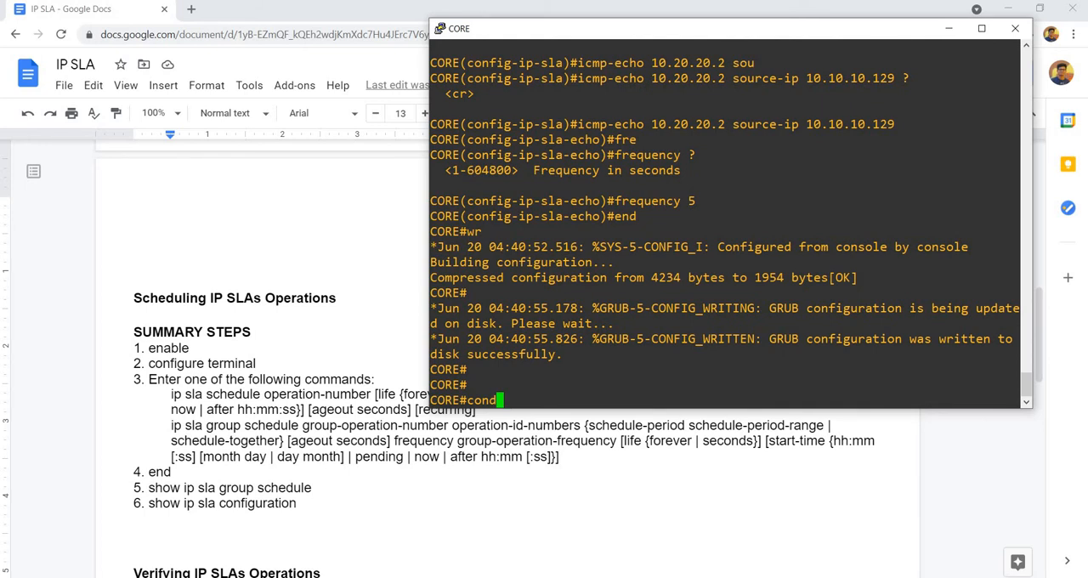
text(conf t)
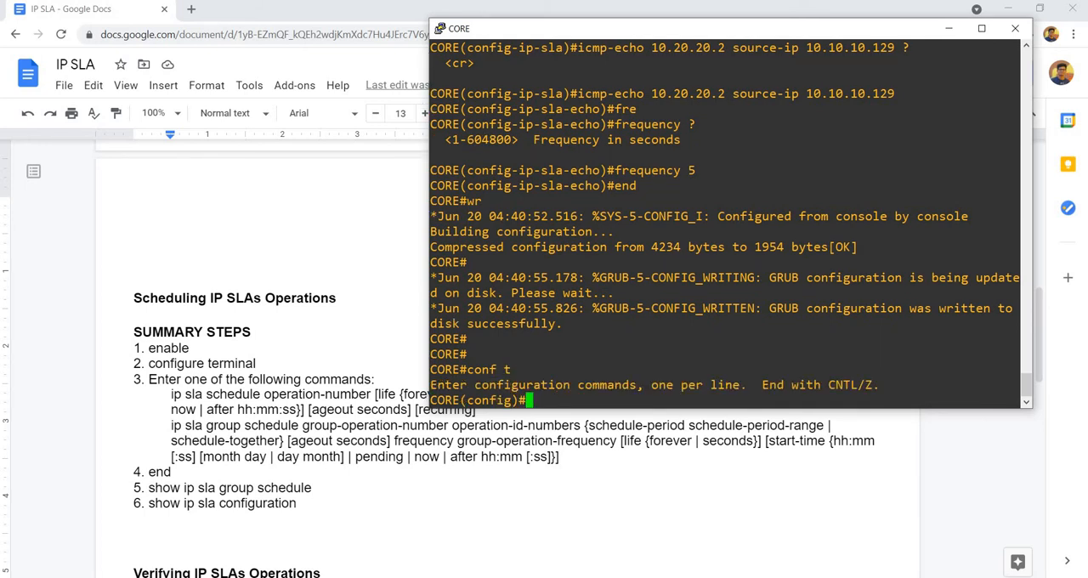
text(ip sl)
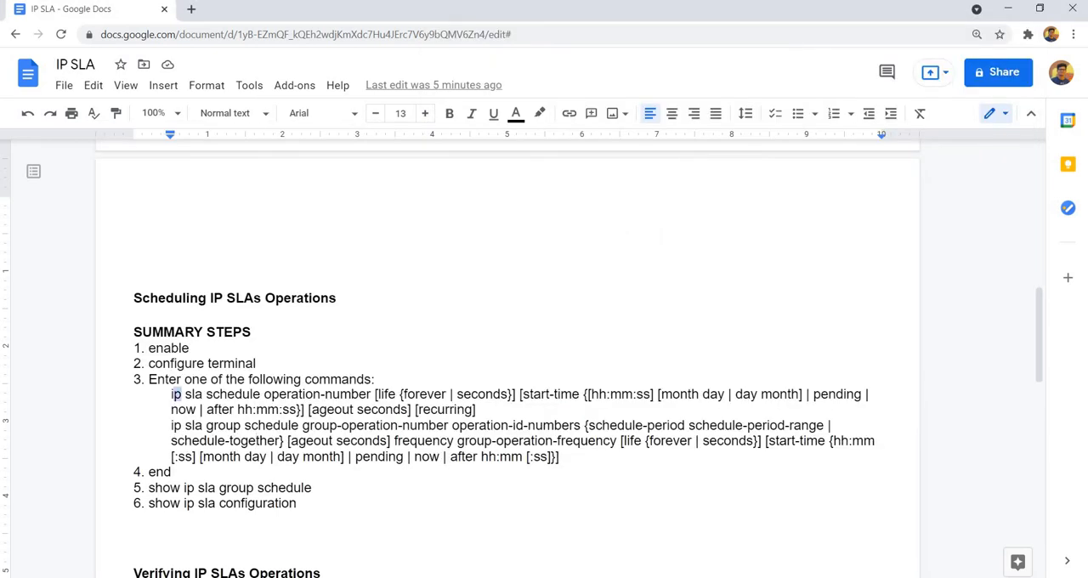
drag(172, 394, 476, 407)
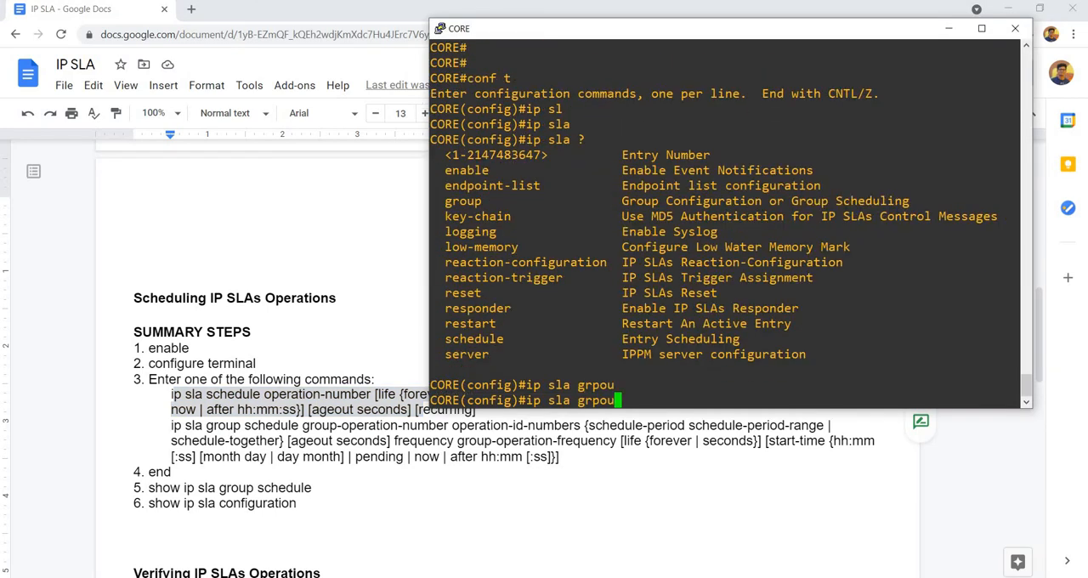
text(group)
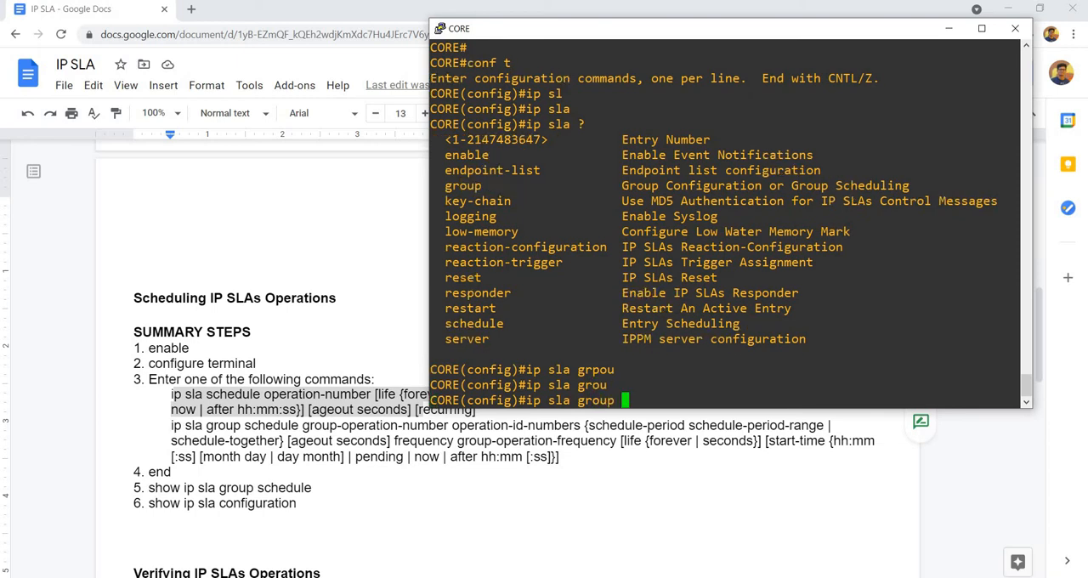
key(BackSpace)
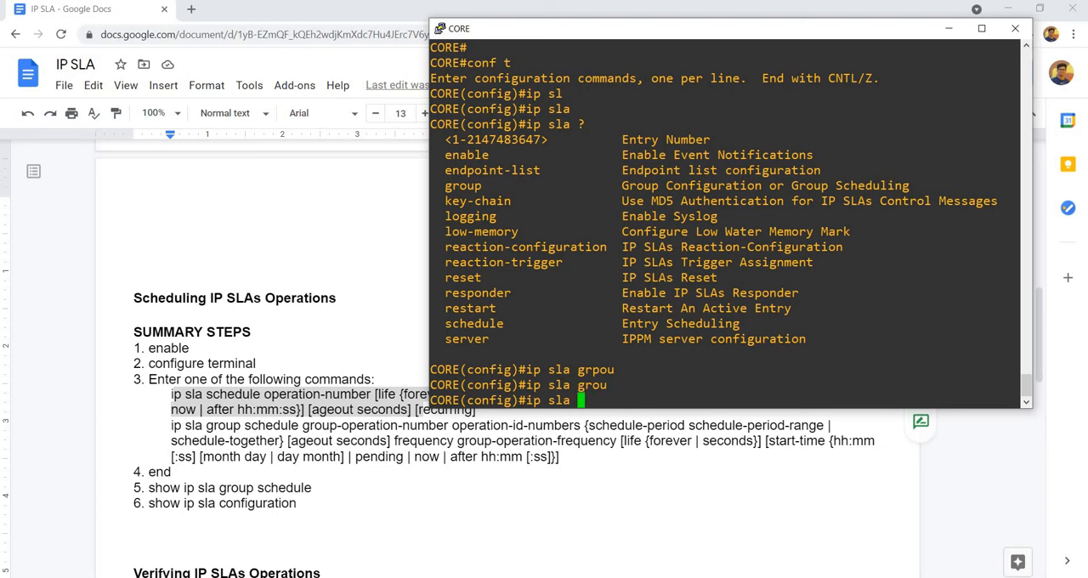
text(s)
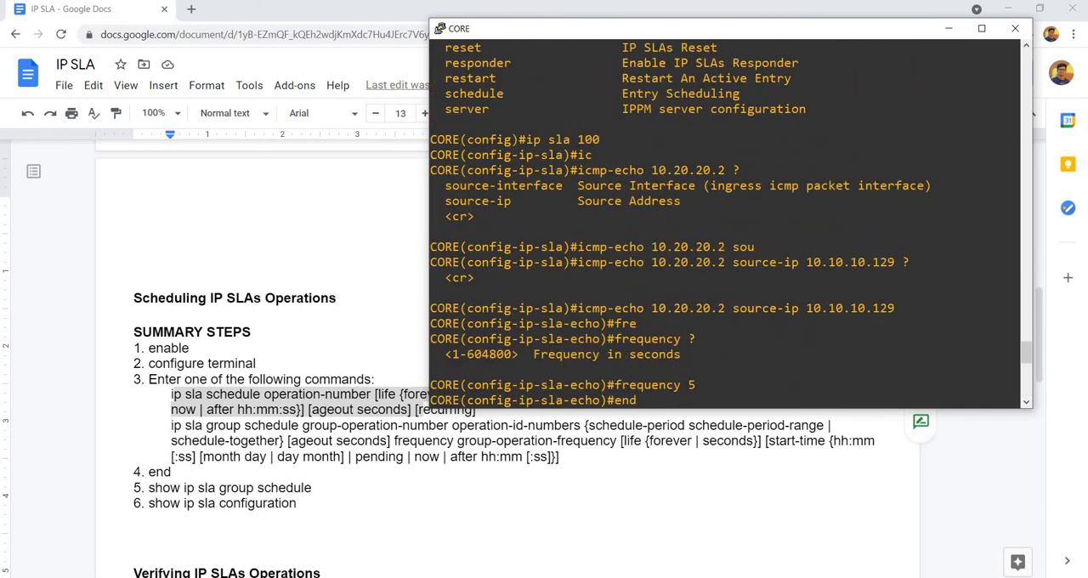
Schedule IP SLA 100 with 'ip sla schedule 100 start-time now'.
text(ip sla schedule 100)
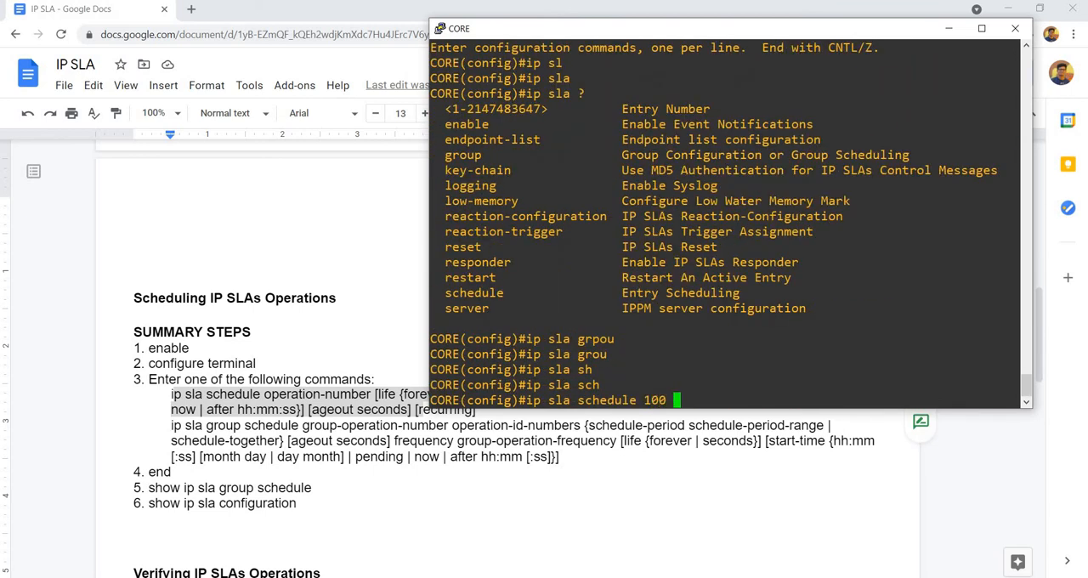
text(?)
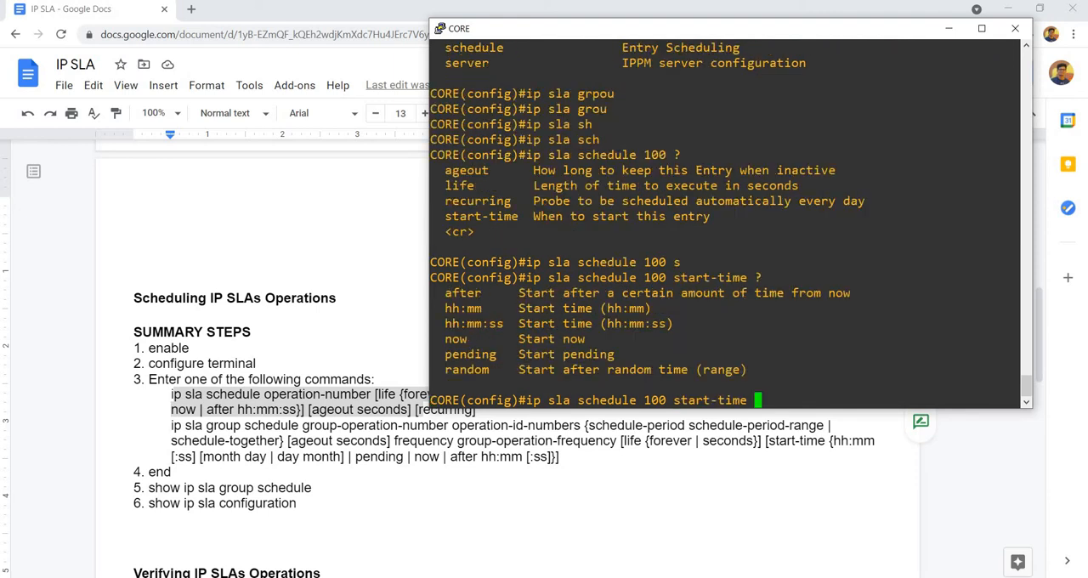
text(now)
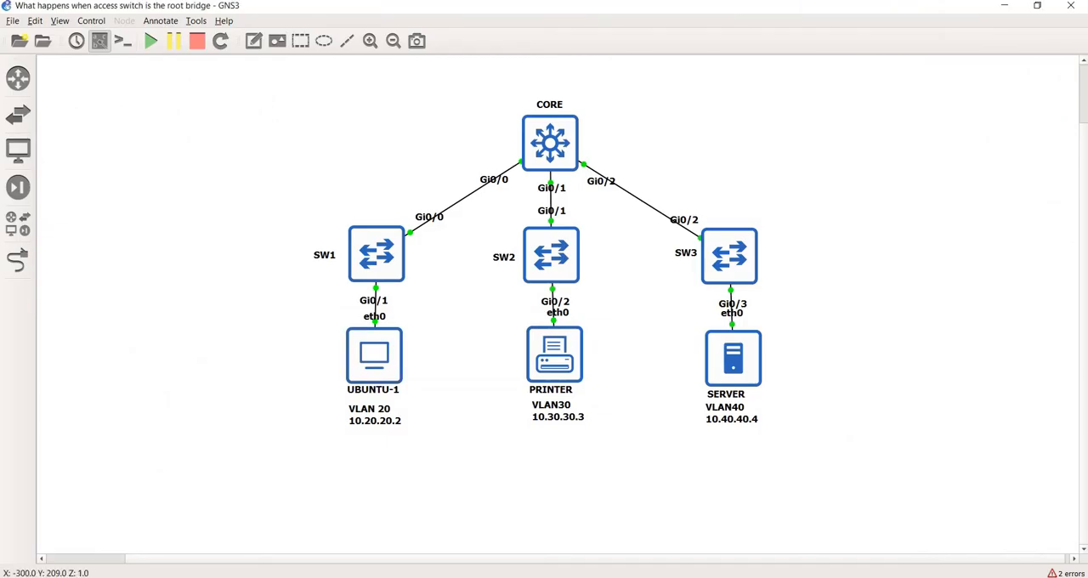
click(374, 355)
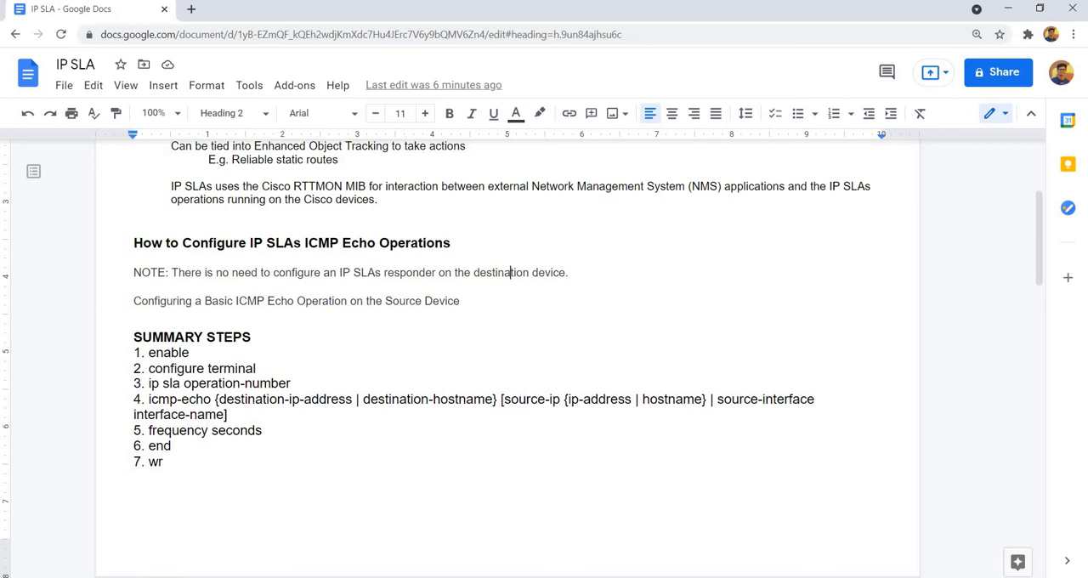
Scroll through the notes' echo setup and scheduling sections.
scroll(down, 3)
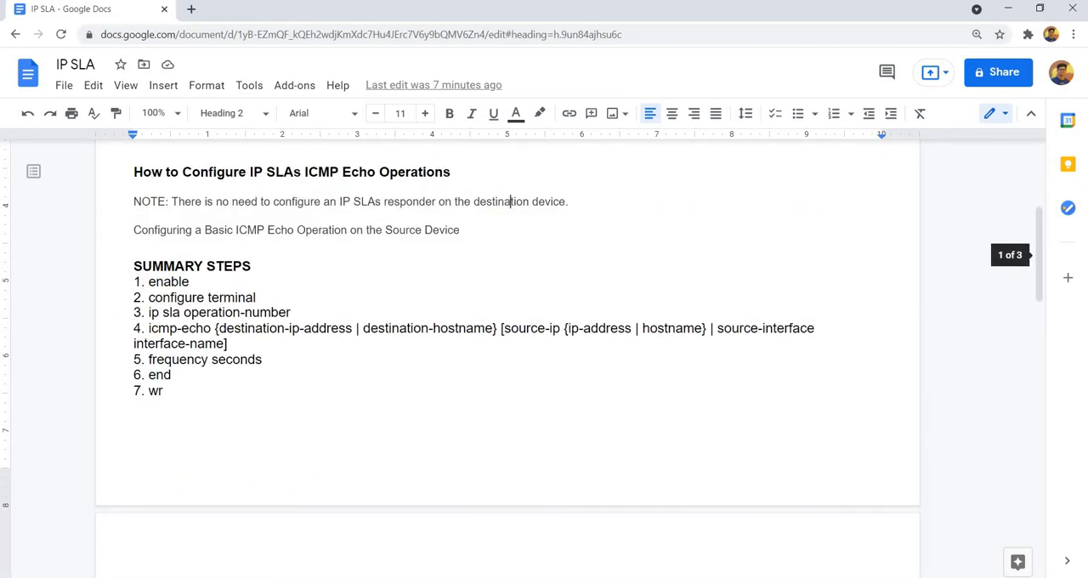
scroll(down, 3)
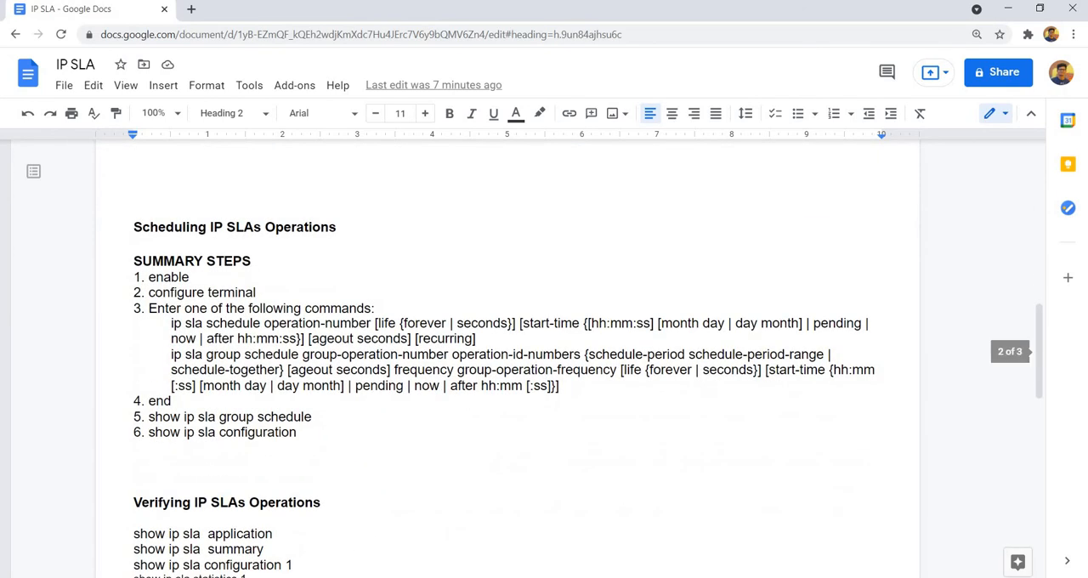
scroll(down, 3)
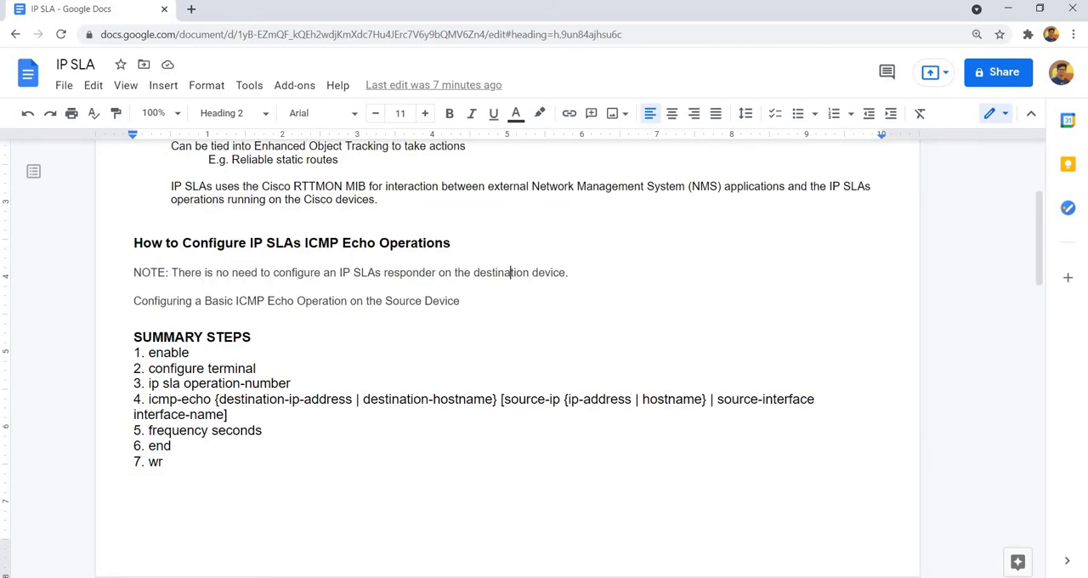
scroll(down, 3)
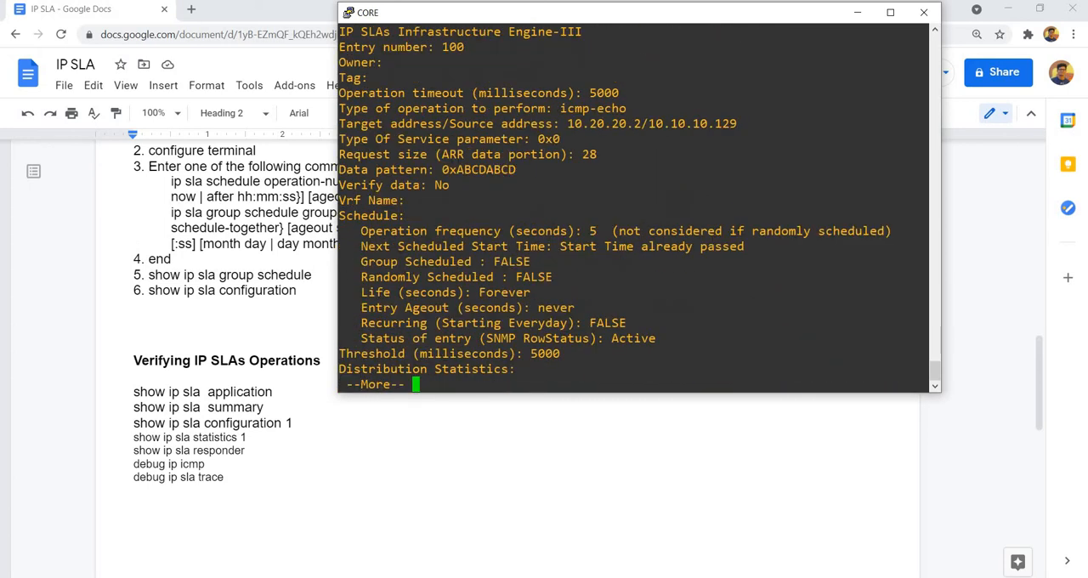
Page through the full 'show ip sla configuration' output for IP SLA 100, highlighting key fields.
key(space)
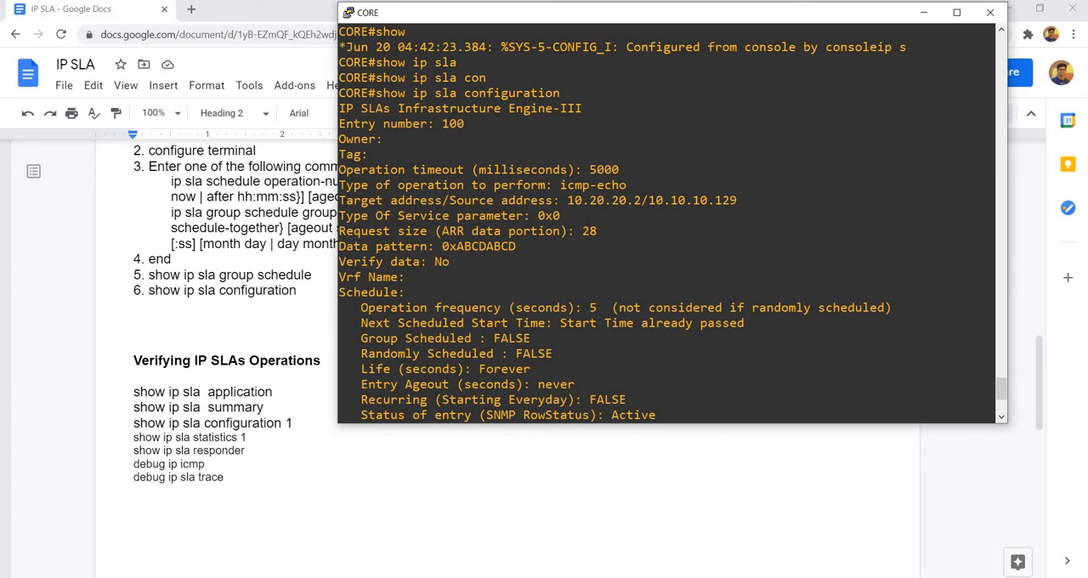
double_click(603, 201)
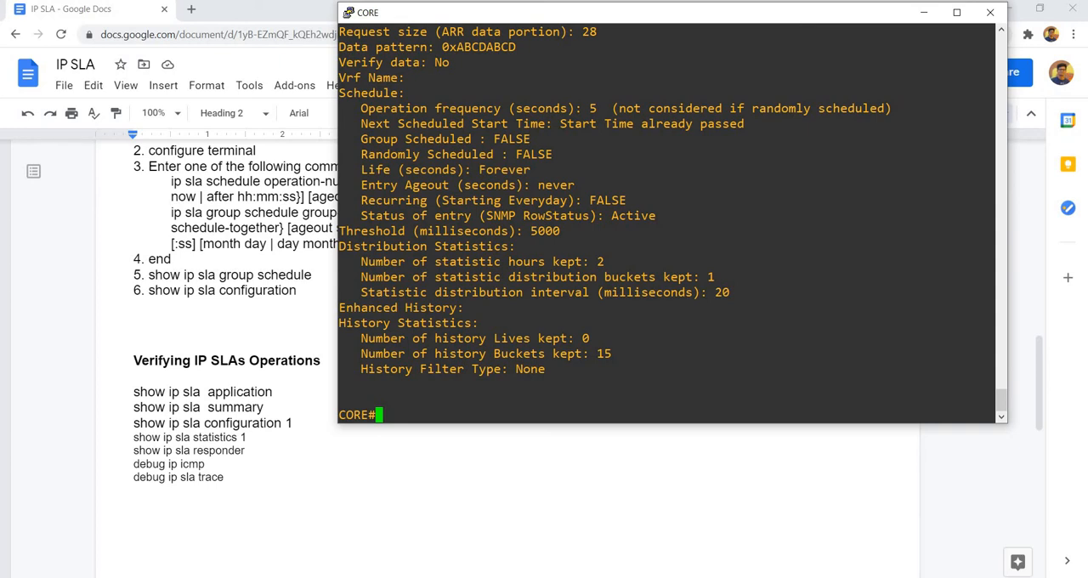
double_click(556, 215)
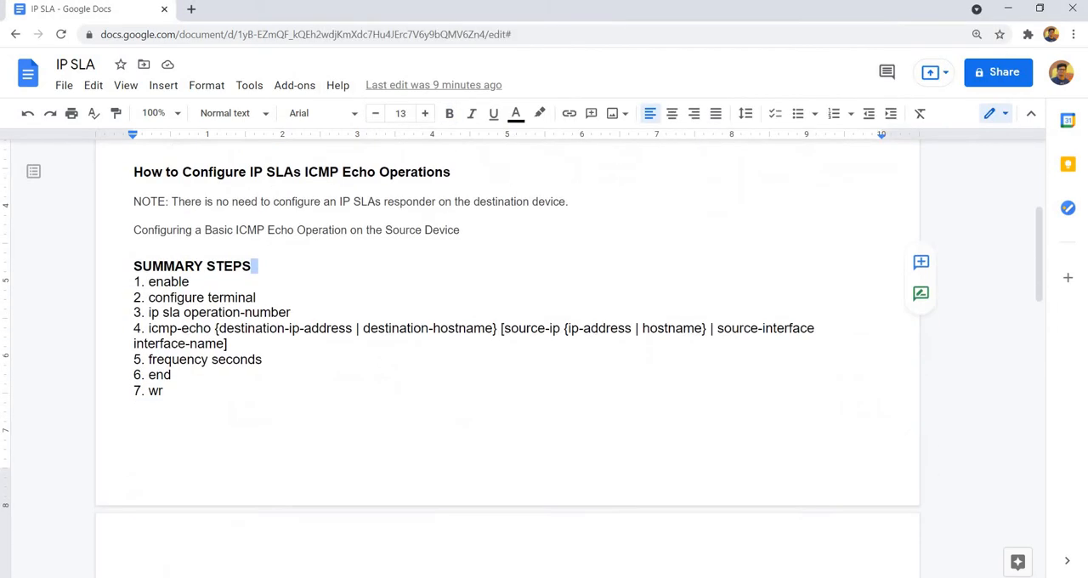
Run 'show ip sla application' on CORE, showing one configured and active entry.
scroll(down, 3)
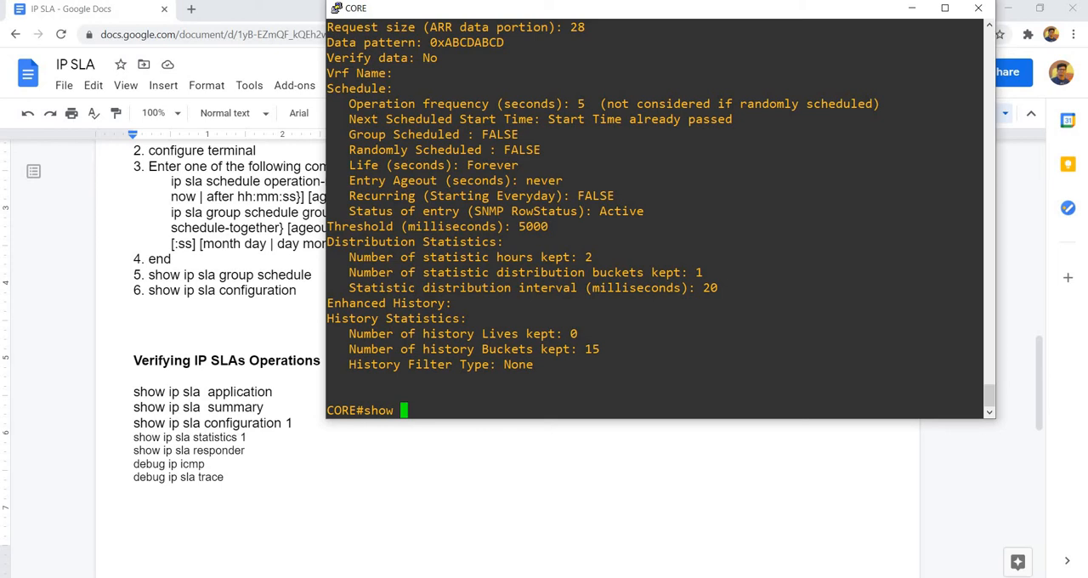
text(ip sla)
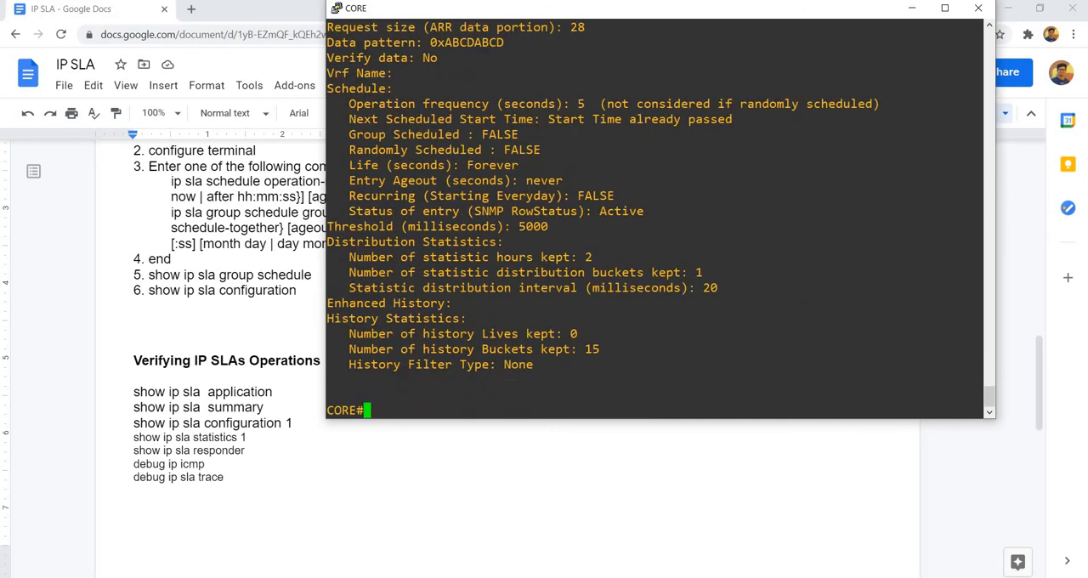
text(show ip sl)
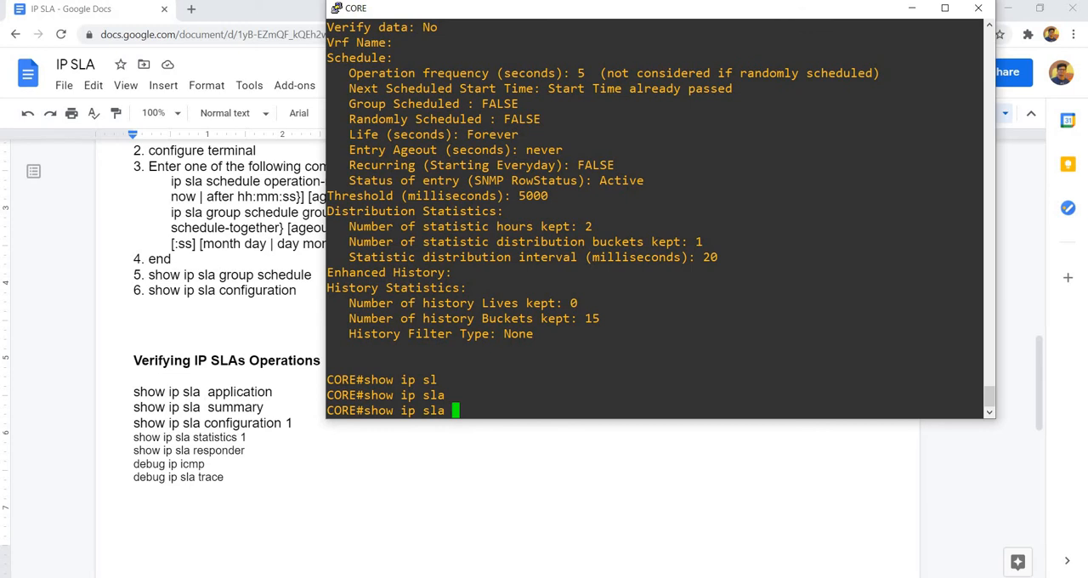
text(application)
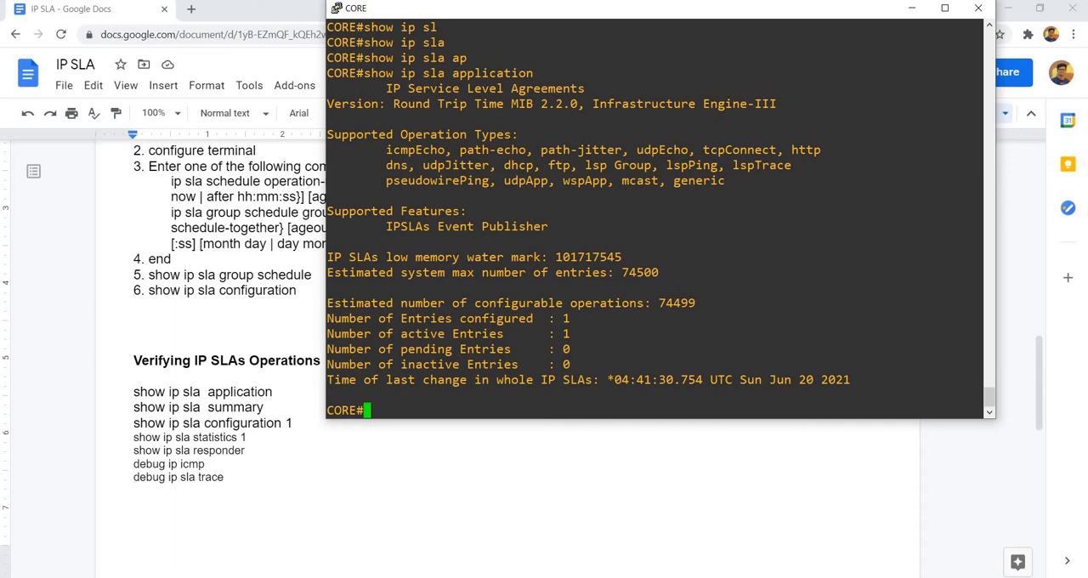
double_click(516, 302)
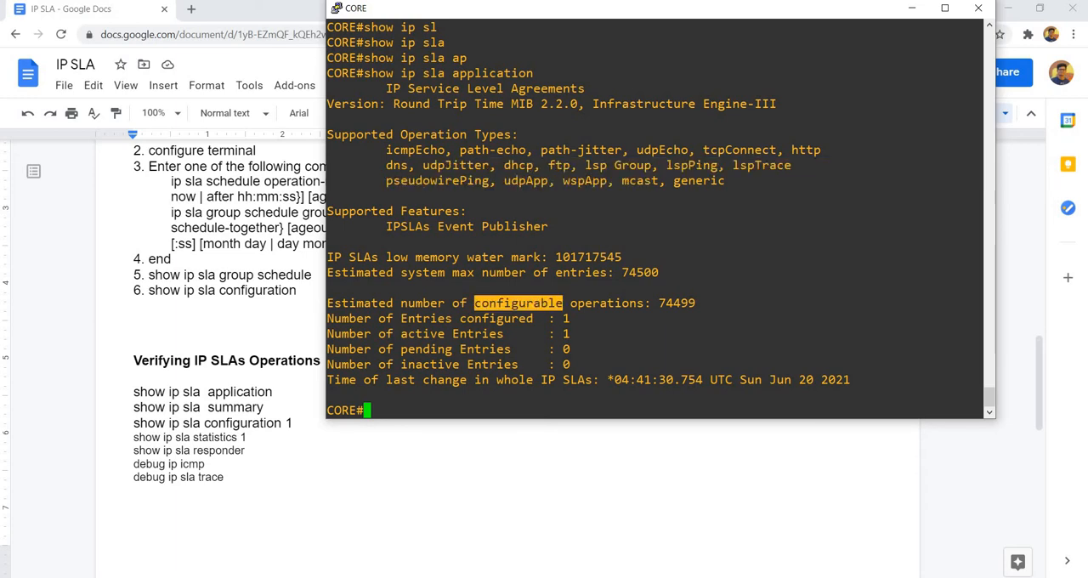
Run 'show ip sla summary' and 'show ip sla statistics', showing 38 successes and no failures for probe 100.
text(show ip sla summary)
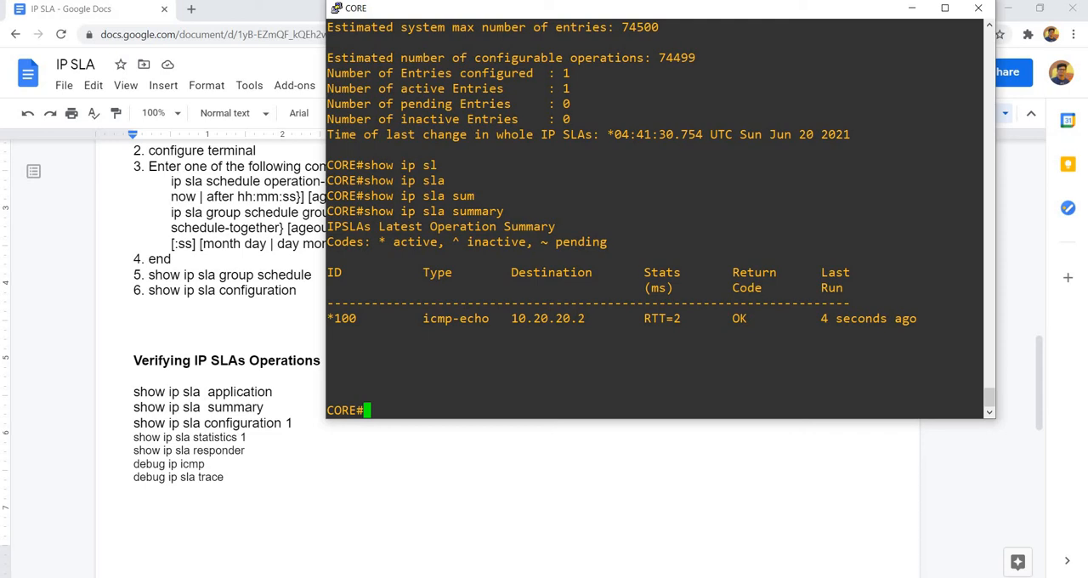
double_click(547, 318)
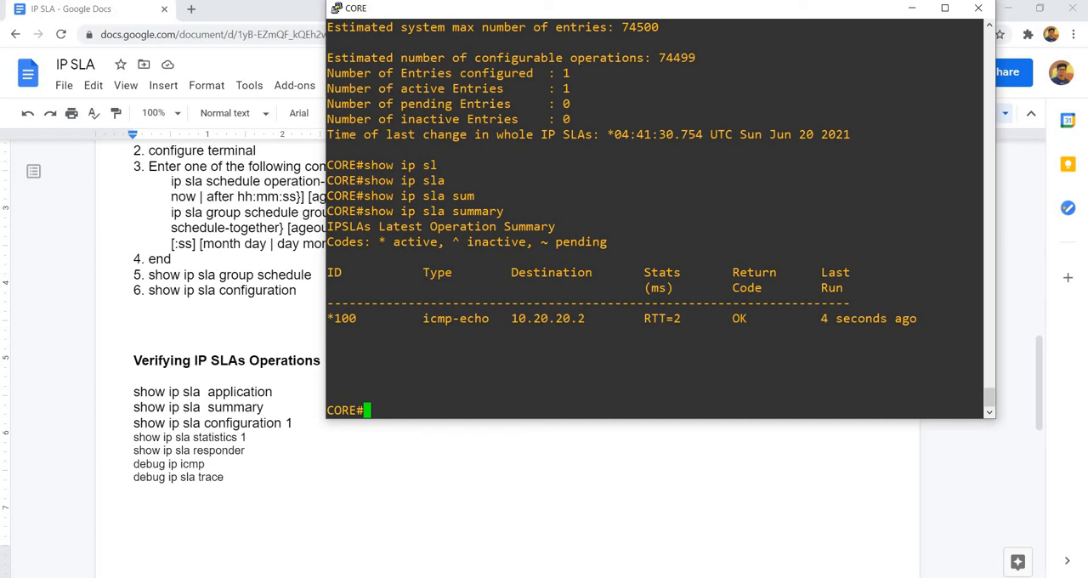
text(s)
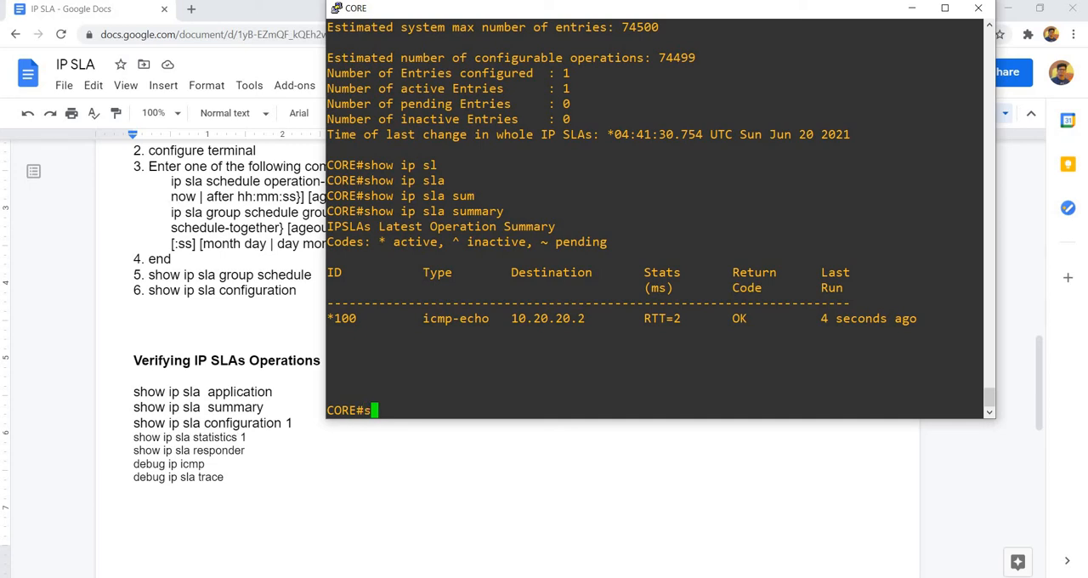
text(show ip sla)
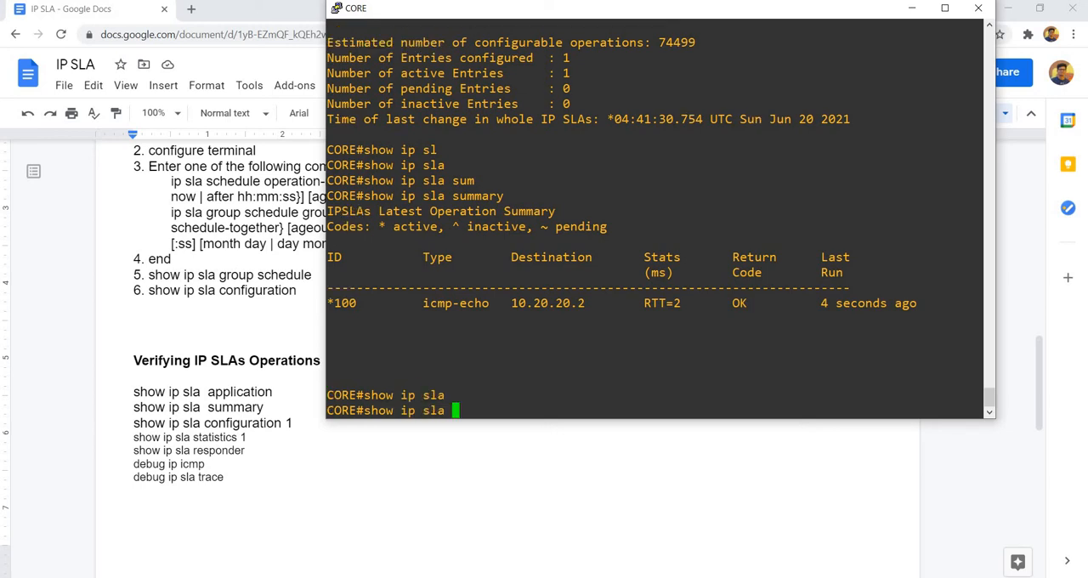
text(statistics)
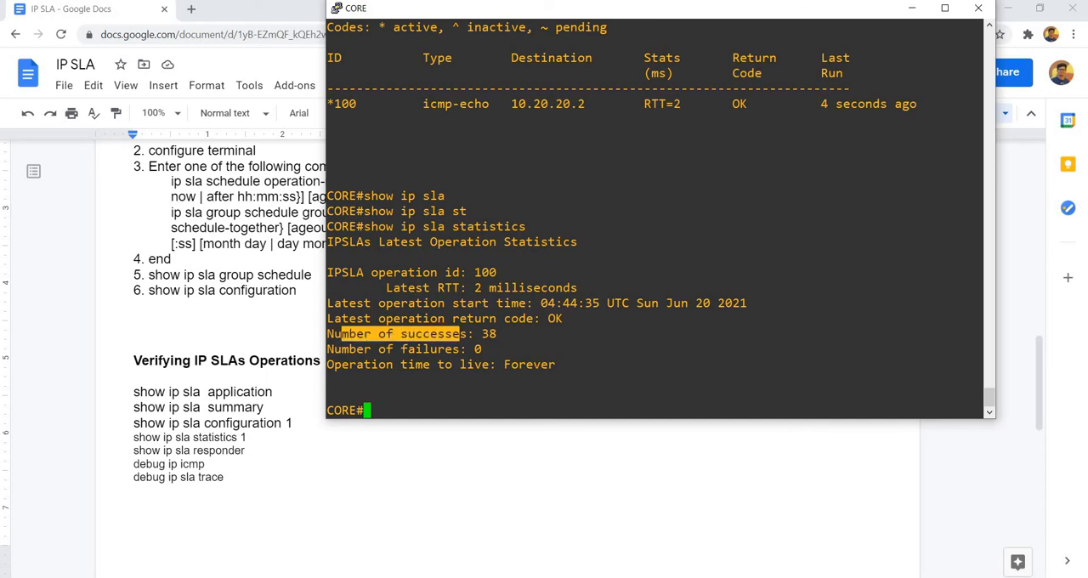
click(595, 333)
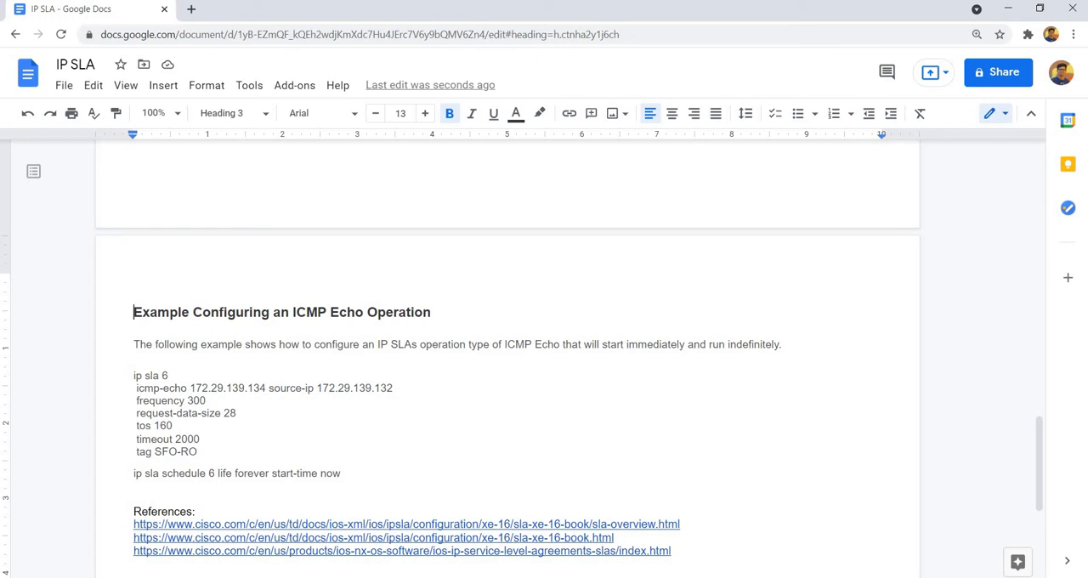
Scroll the IP SLA notes to the example ICMP echo commands and mark the tos 160 line.
scroll(up, 3)
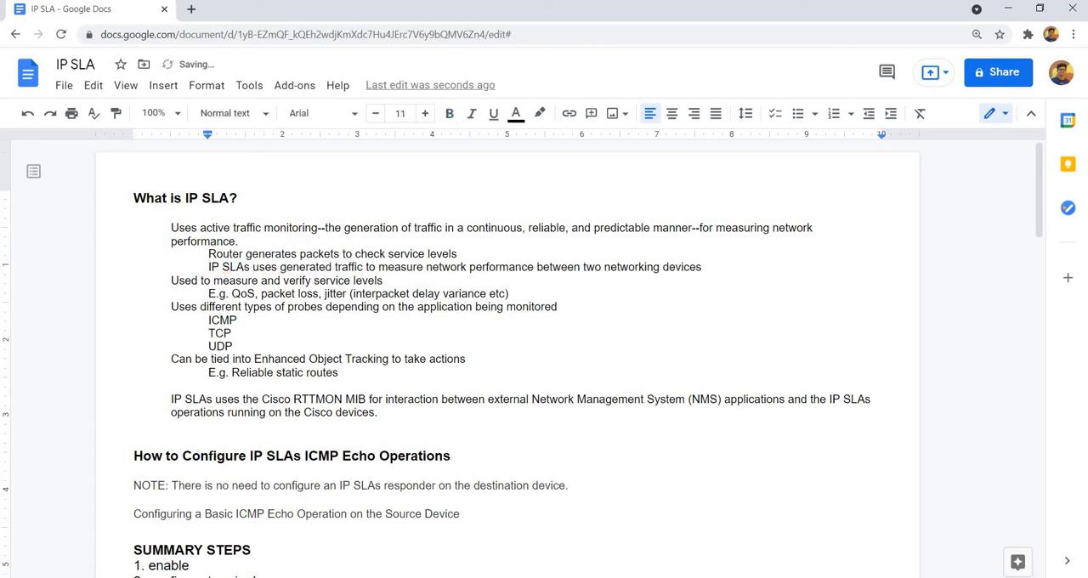
scroll(down, 3)
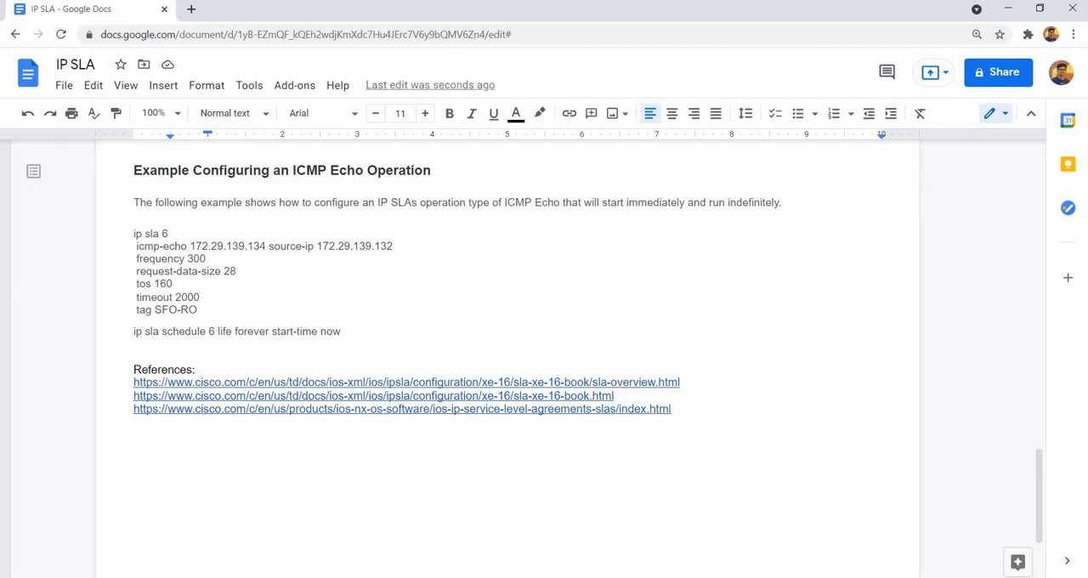
click(174, 283)
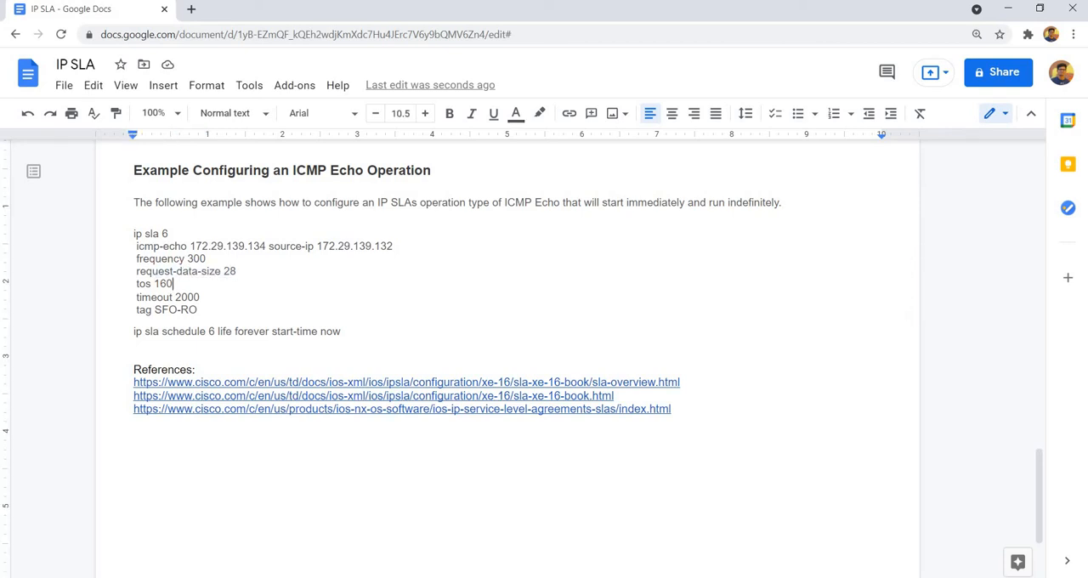
click(215, 329)
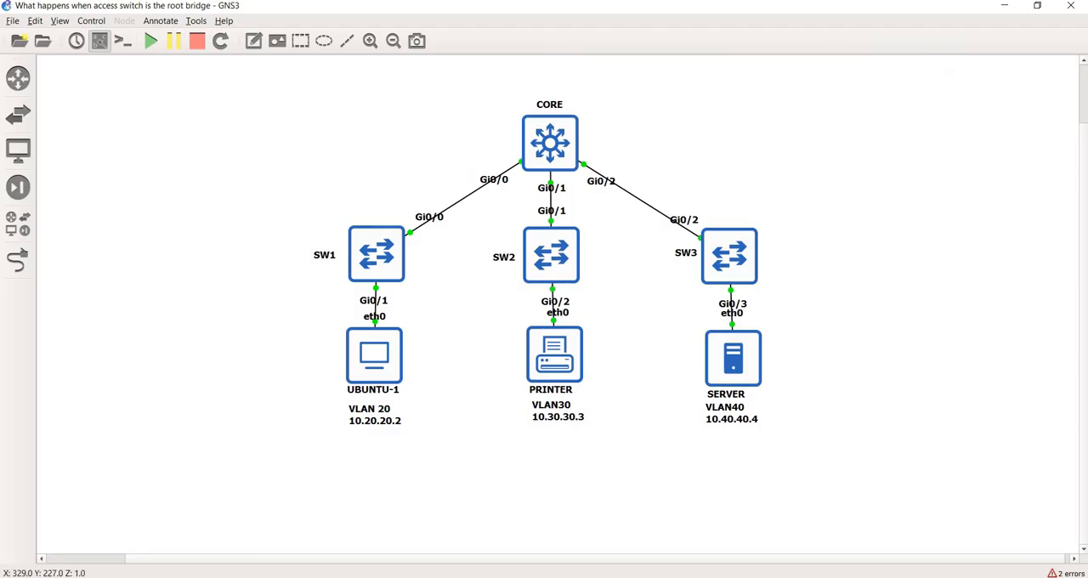
From SW1's console, enter config mode and shut interface g0/1.
double_click(376, 253)
text(en)
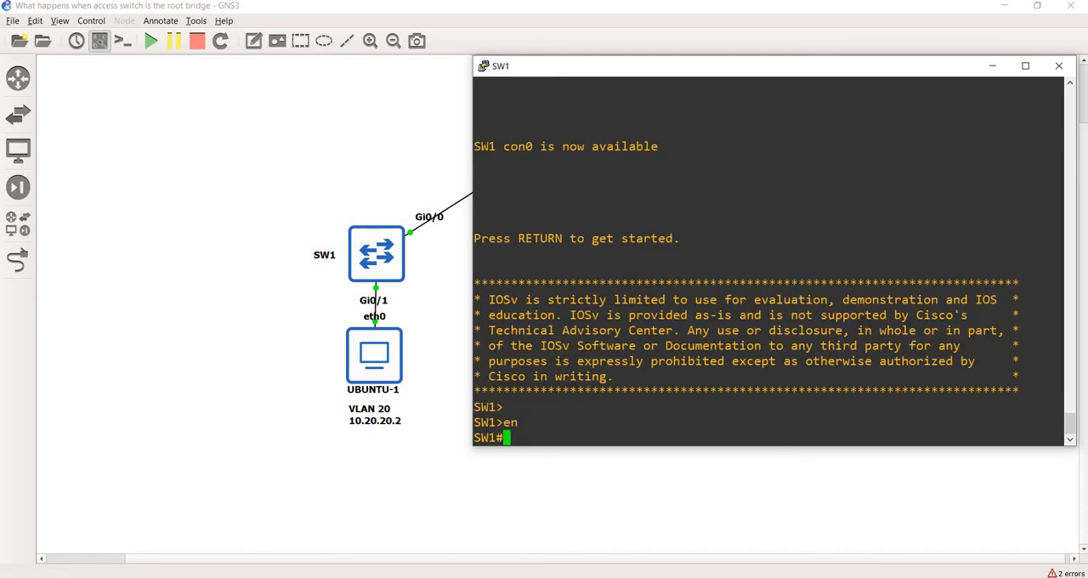
text(conf t)
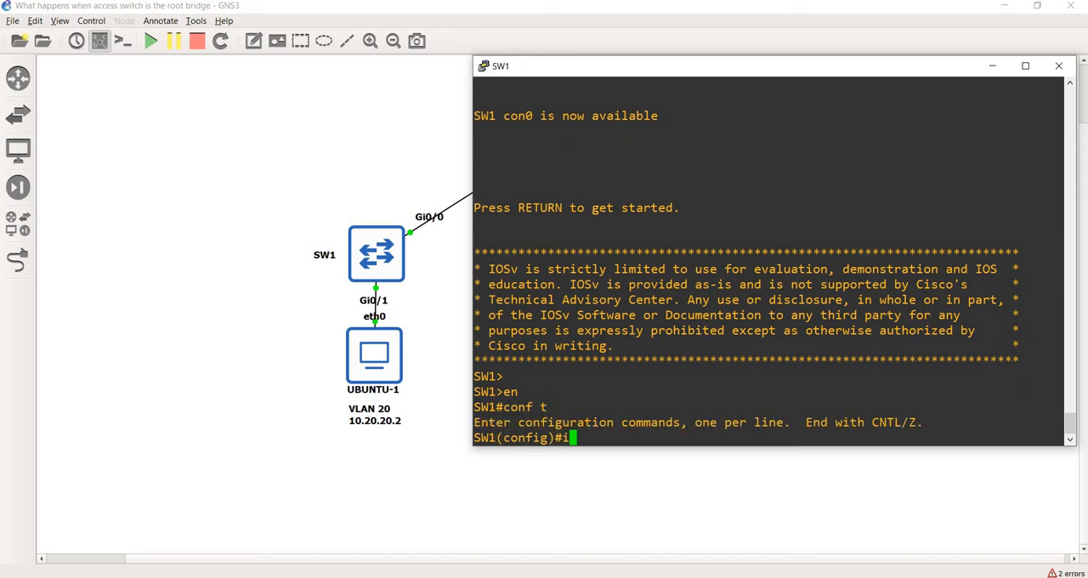
text(nt g0/1)
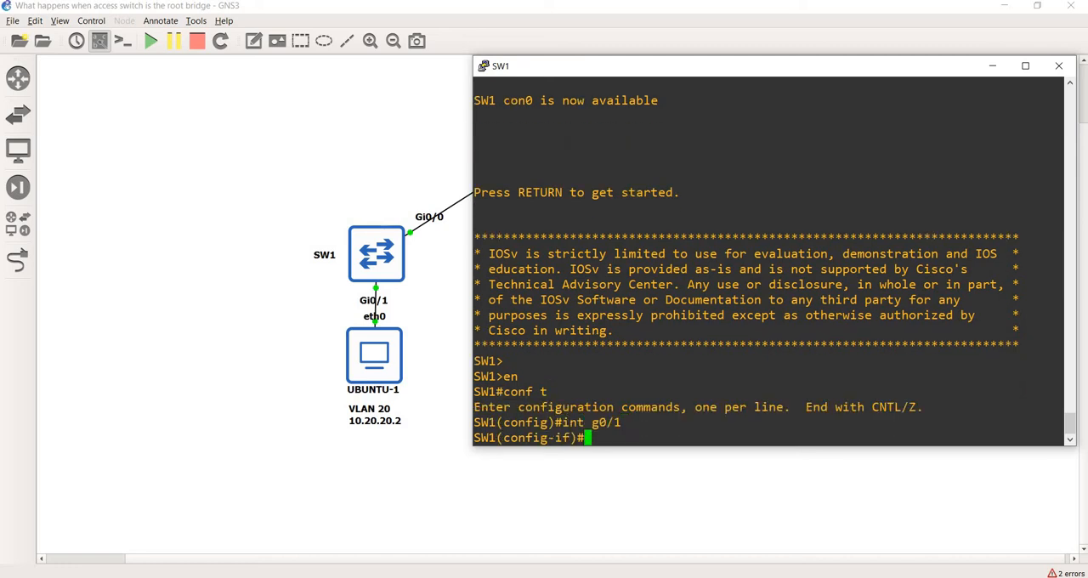
text(shu)
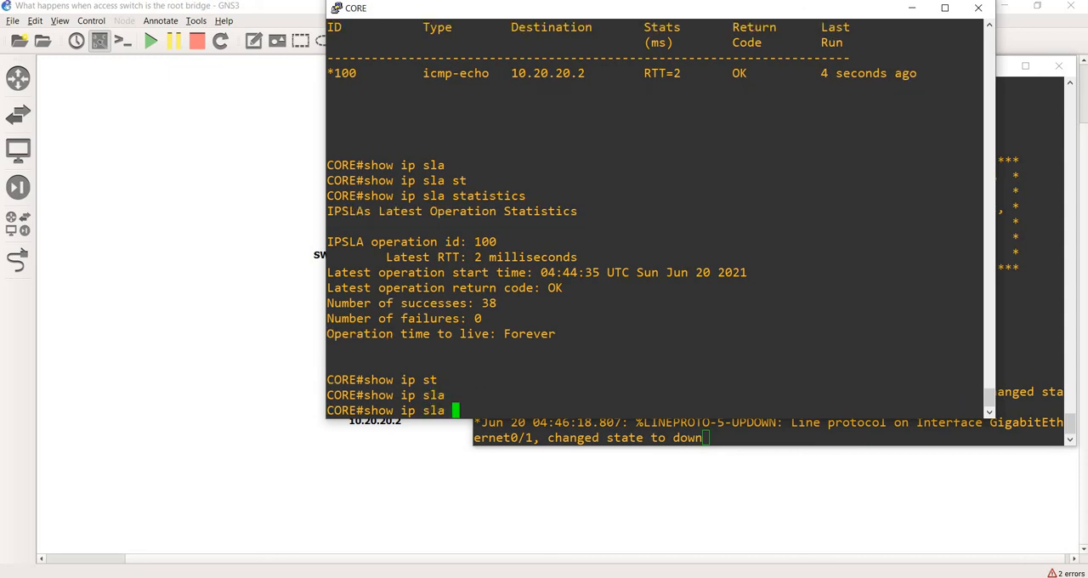
Query IP SLA statistics and summary on CORE, showing probe 100 timing out with failures reaching 3.
key(Return)
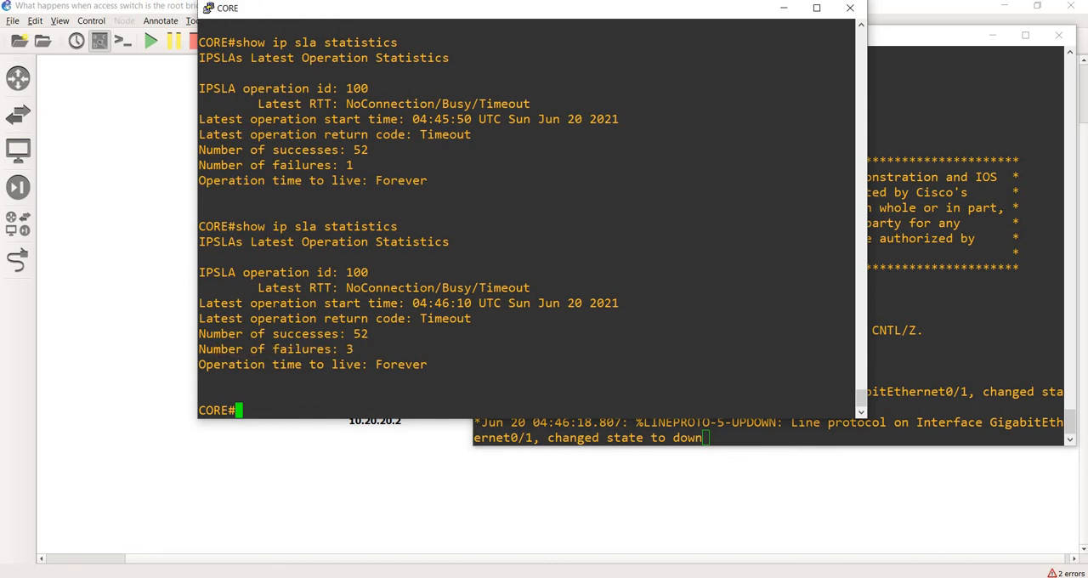
text(show ip sla summary)
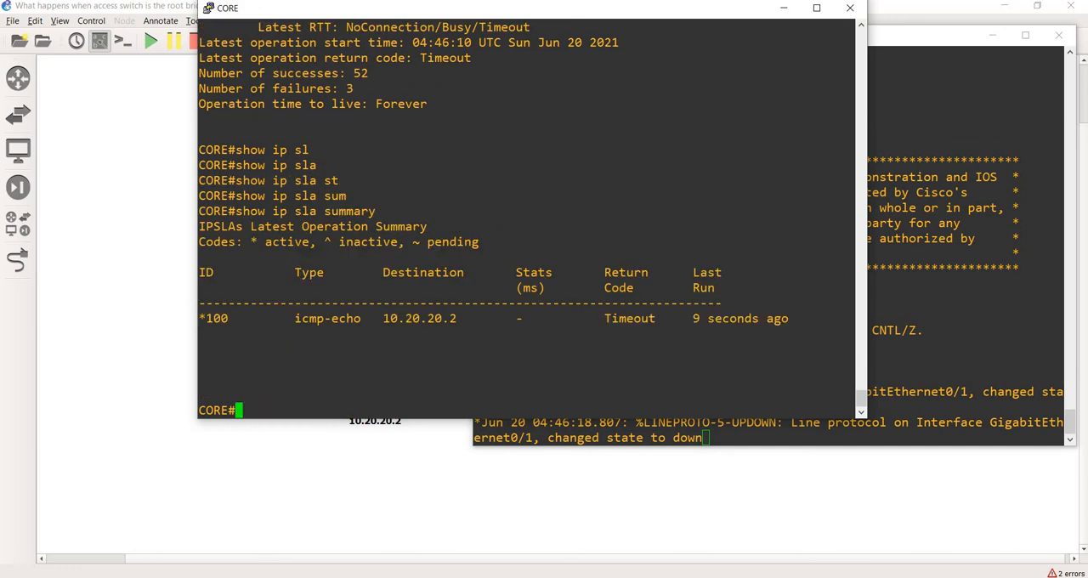
double_click(629, 318)
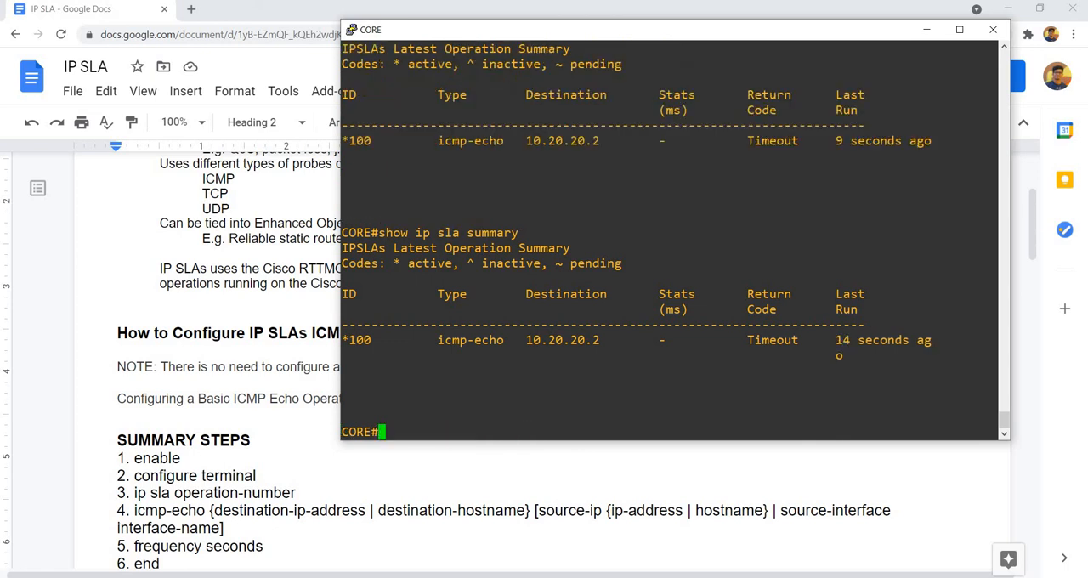
Run 'show ip sla summary' on CORE again, still reporting Timeout for 10.20.20.2.
text(show)
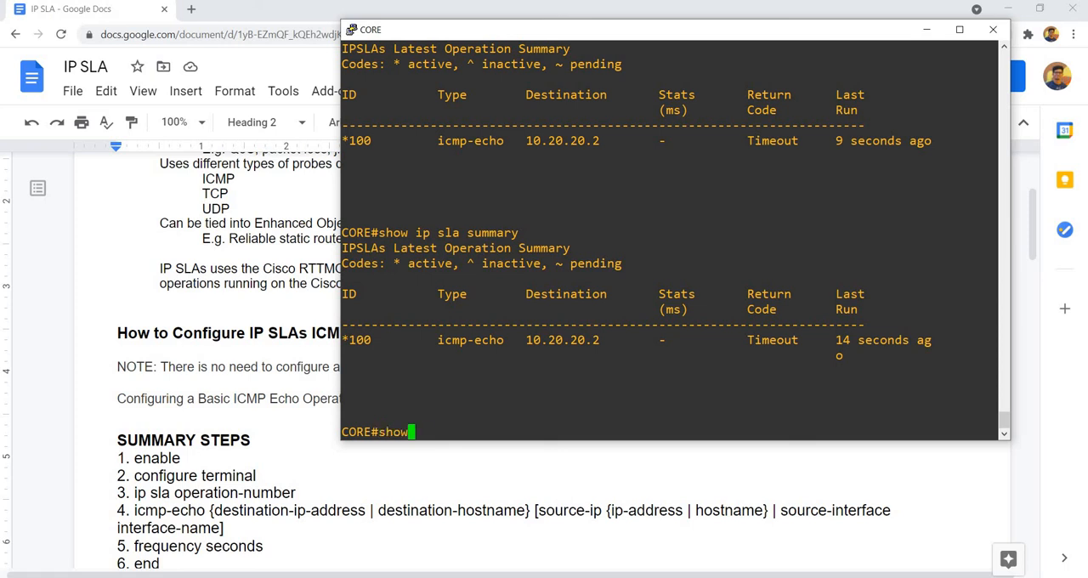
text(ip sl)
text(shut)
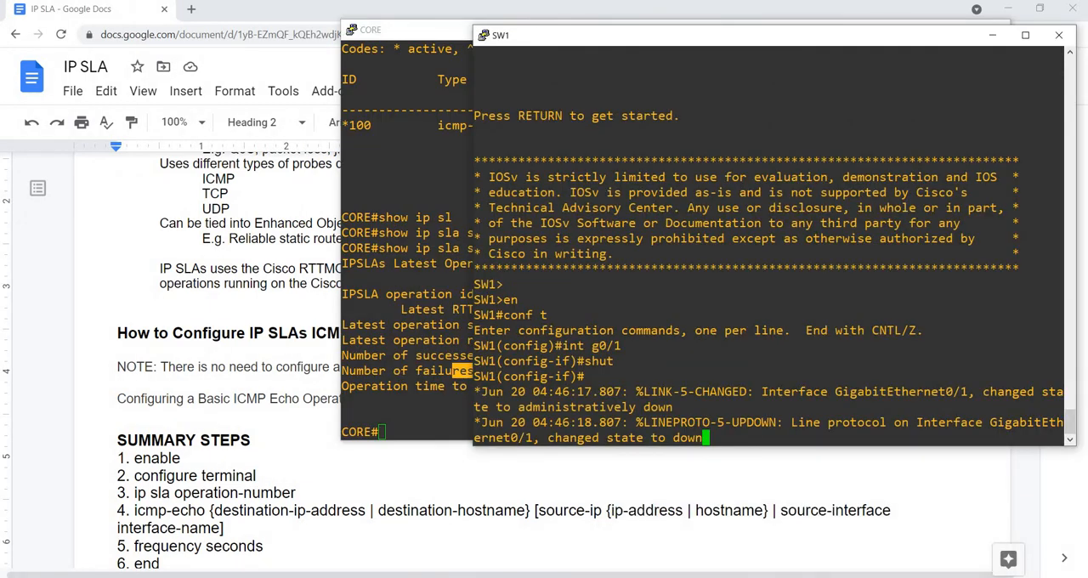
Enter 'no shut' on SW1's g0/1 and return to the CORE console.
text(nfig-if)#n)
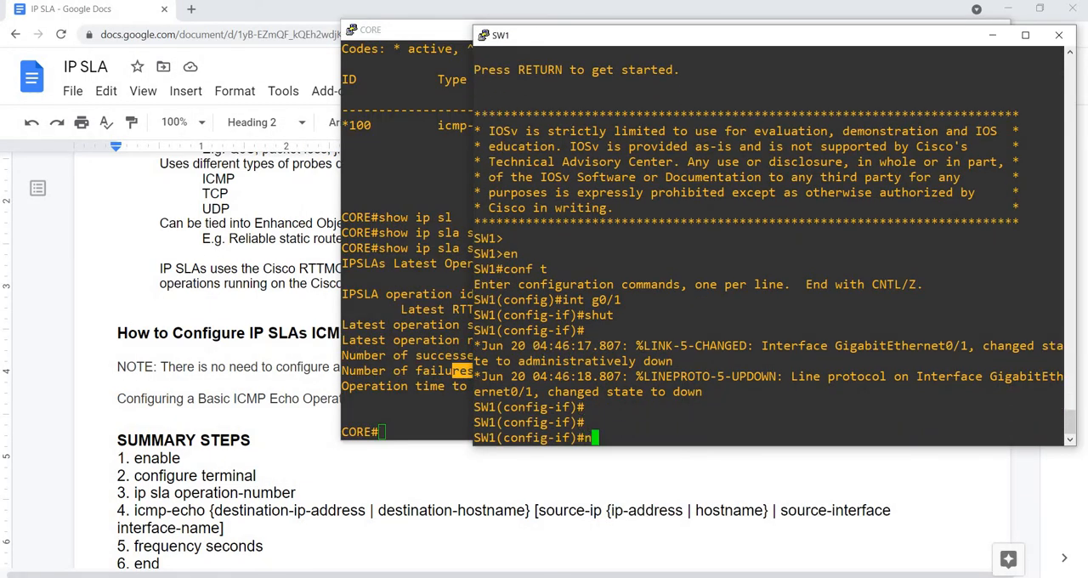
text(o shut)
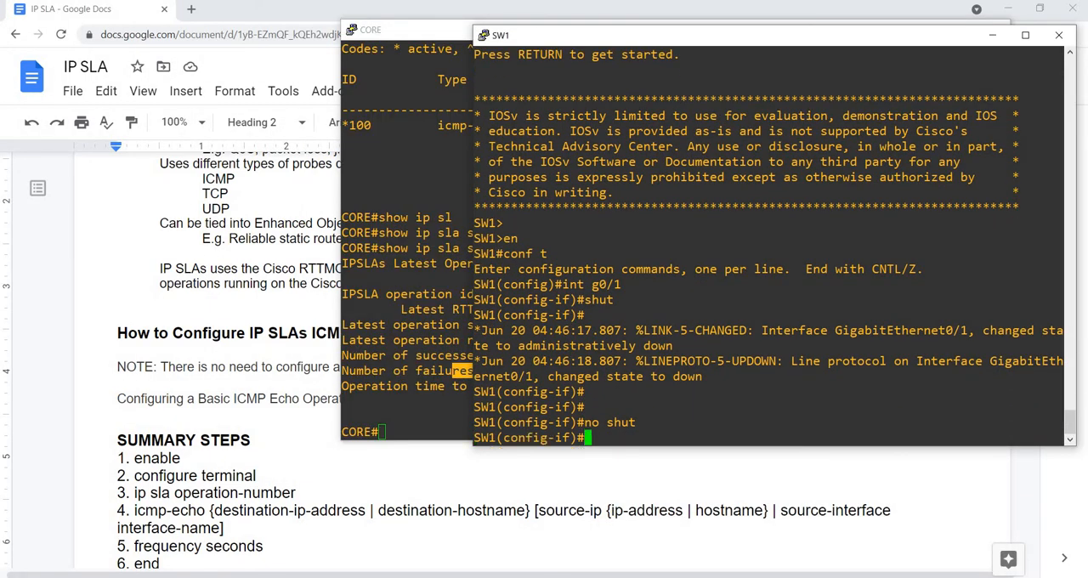
click(370, 29)
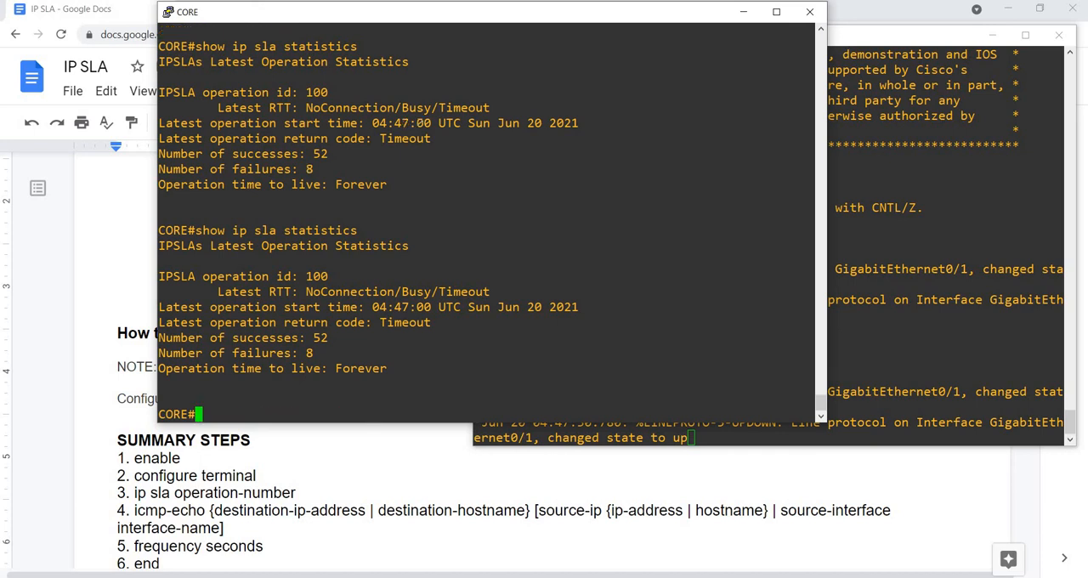
Check IP SLA statistics on CORE and ping 10.20.20.2 until it answers again.
text(show ip sla statistics)
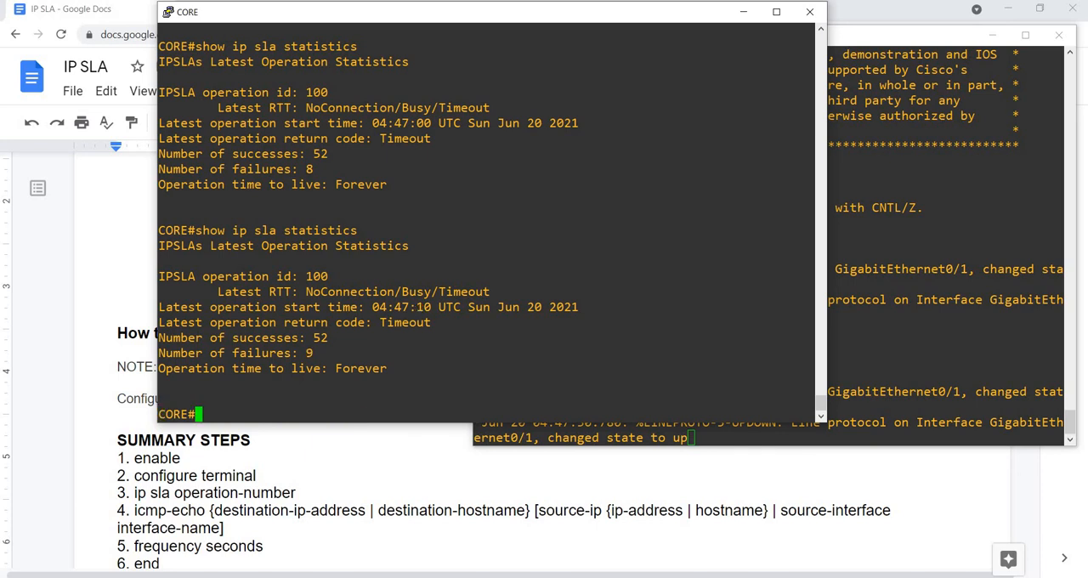
text(show ip sla summary)
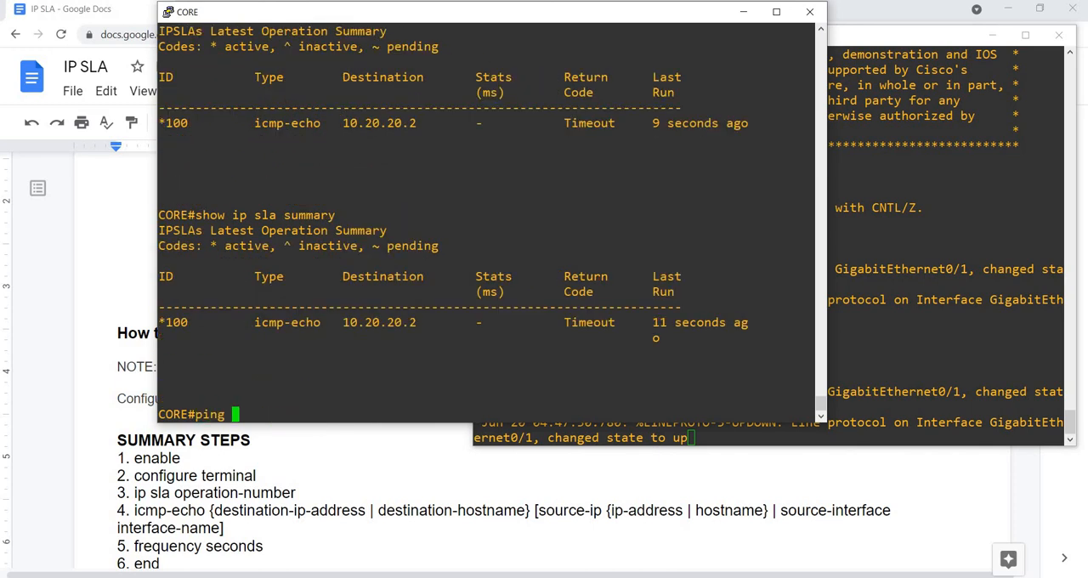
text(10.20.20.2)
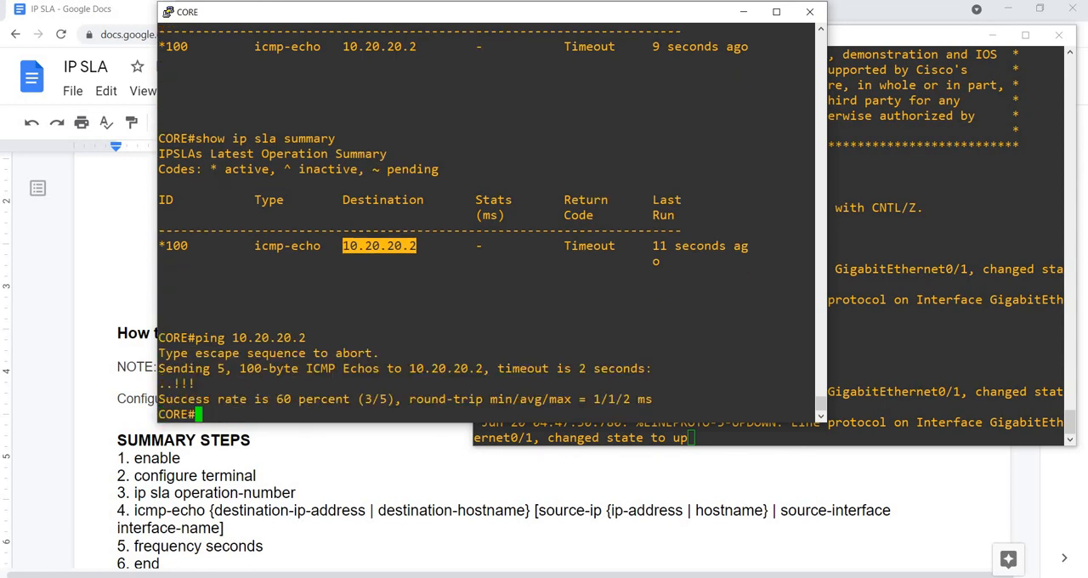
text(p)
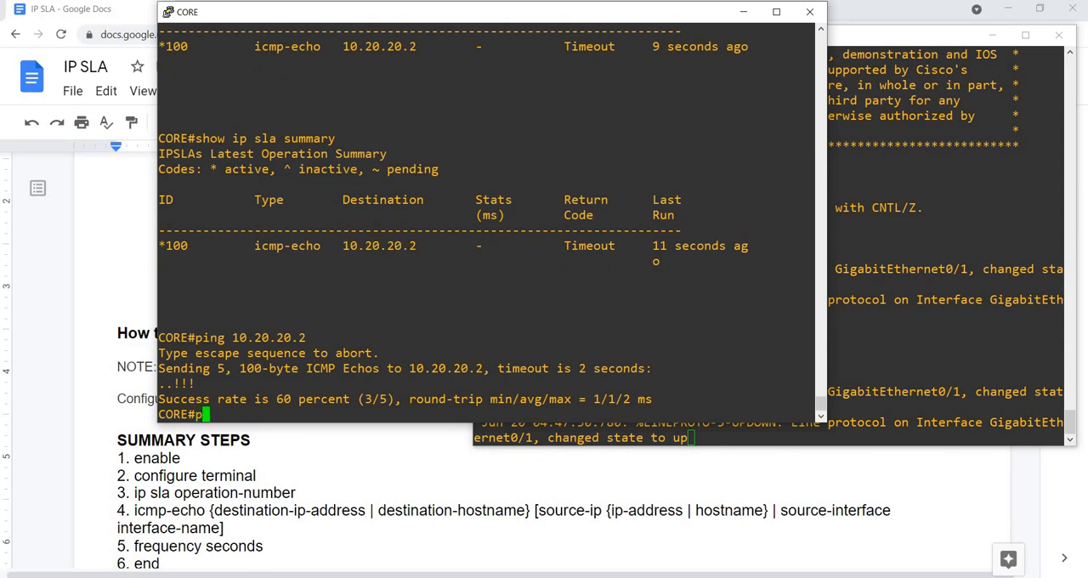
Run 'show ip sla summary' and statistics, confirming probe 100 OK with 56 successes.
text(show ip sla)
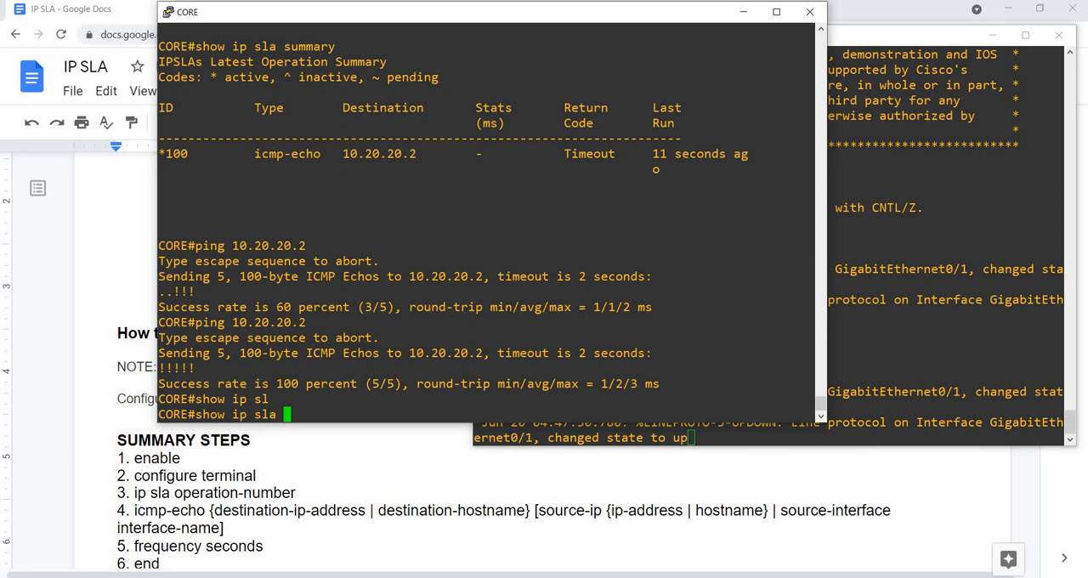
text(ummary)
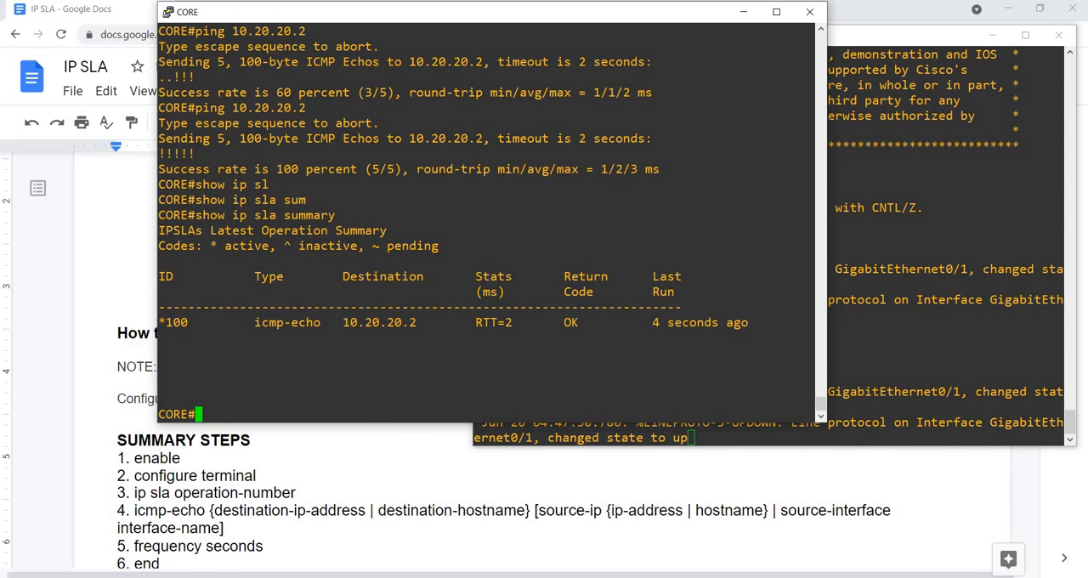
text(show ip sla statistics)
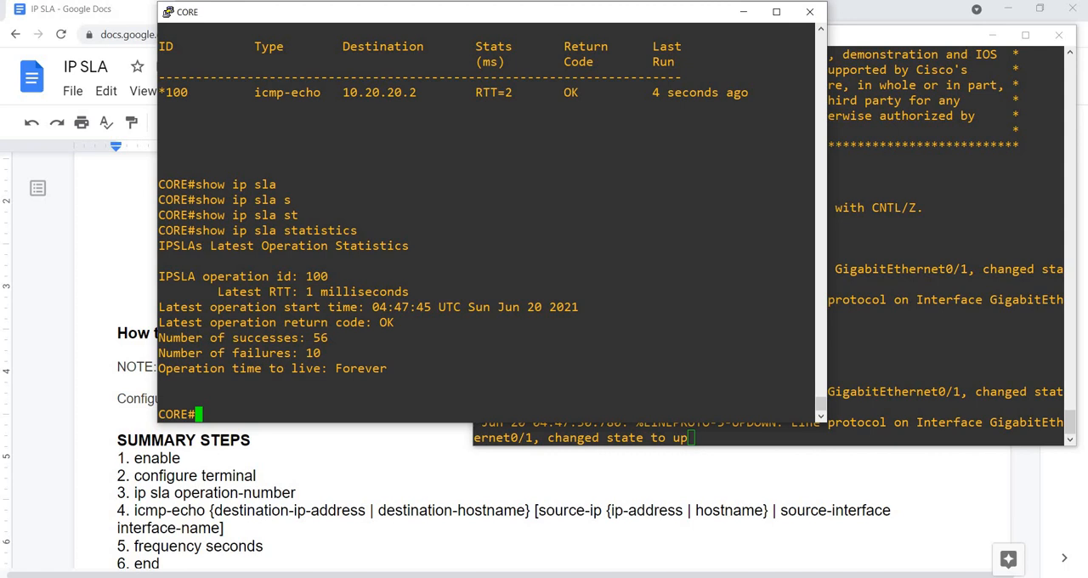
Return to the Google Docs notes and mark the end of the responder NOTE above SUMMARY STEPS.
double_click(272, 367)
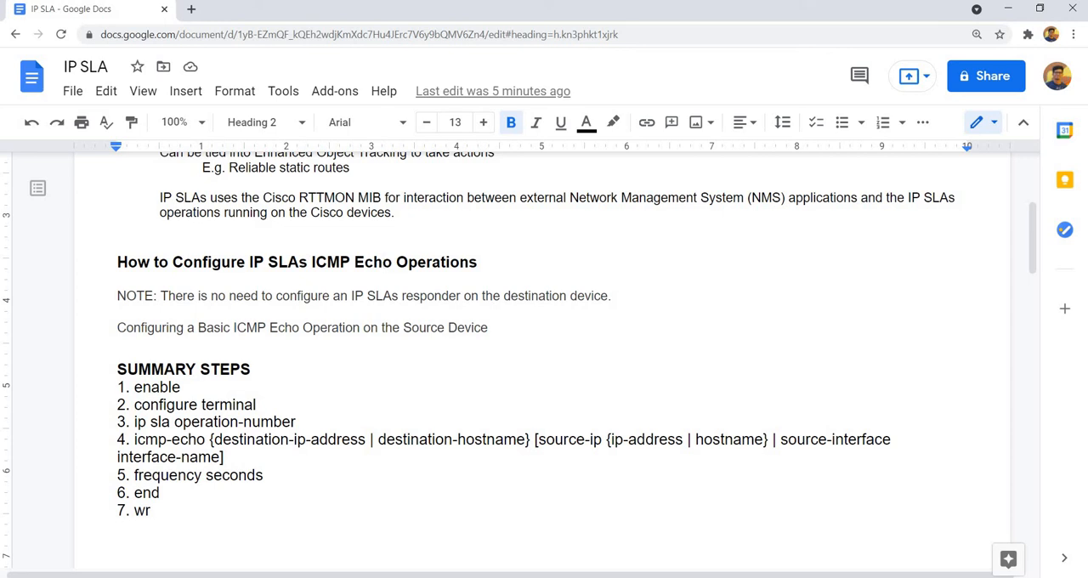
click(610, 296)
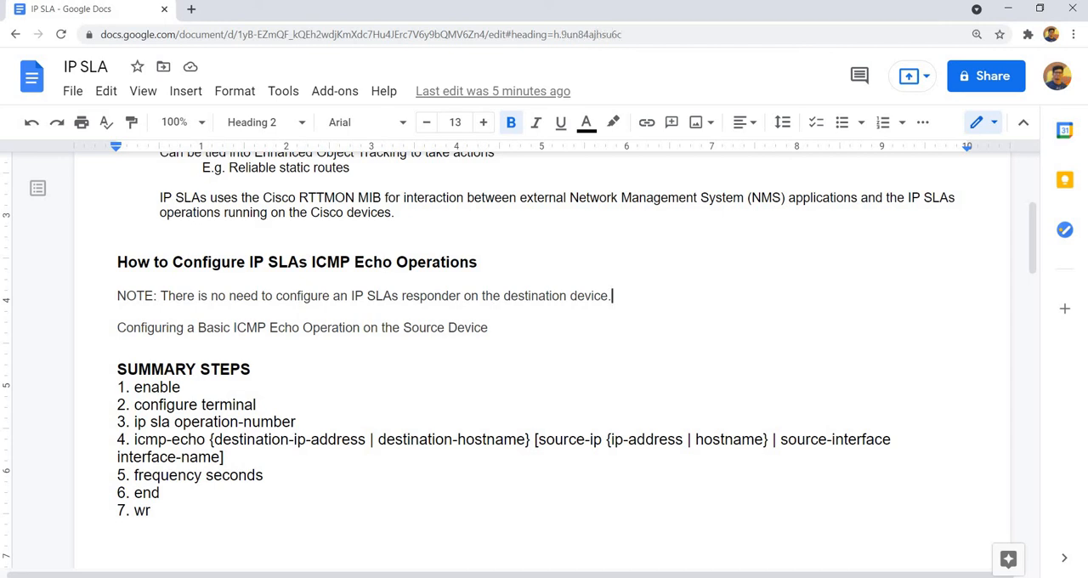
click(424, 123)
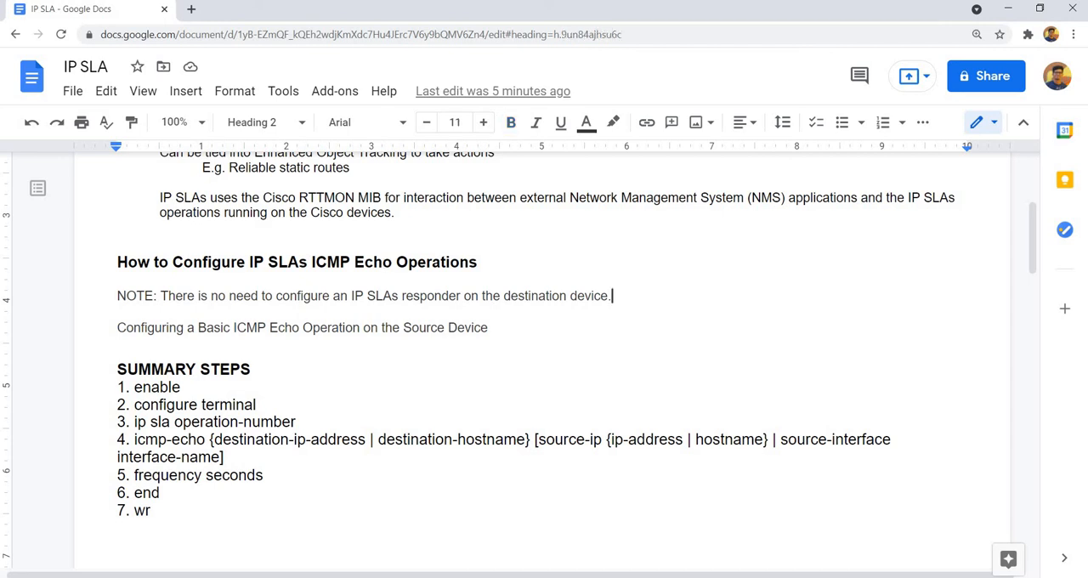